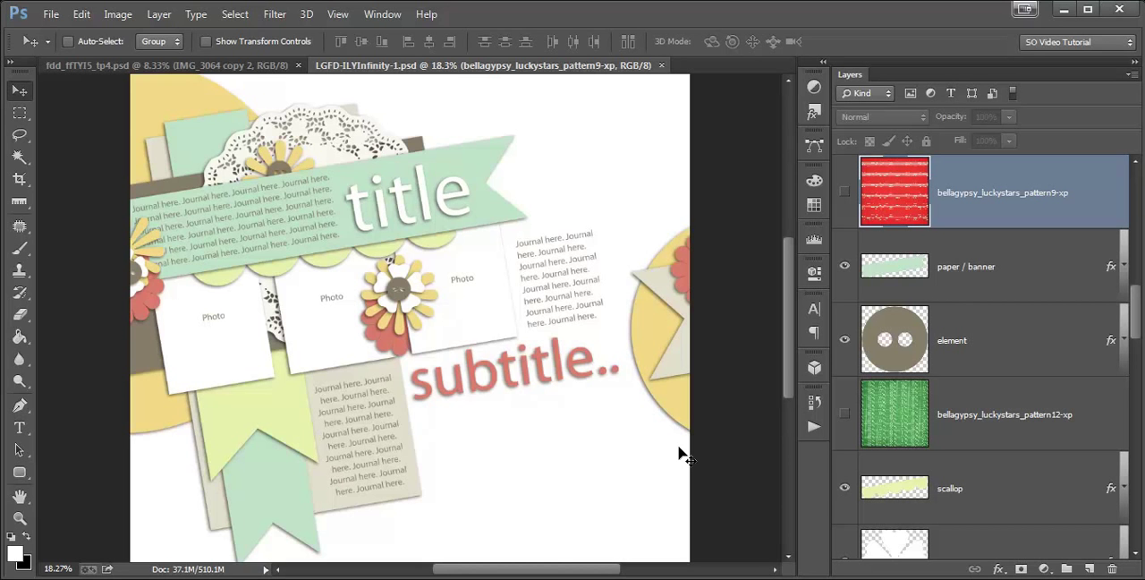
mouse_move(594, 538)
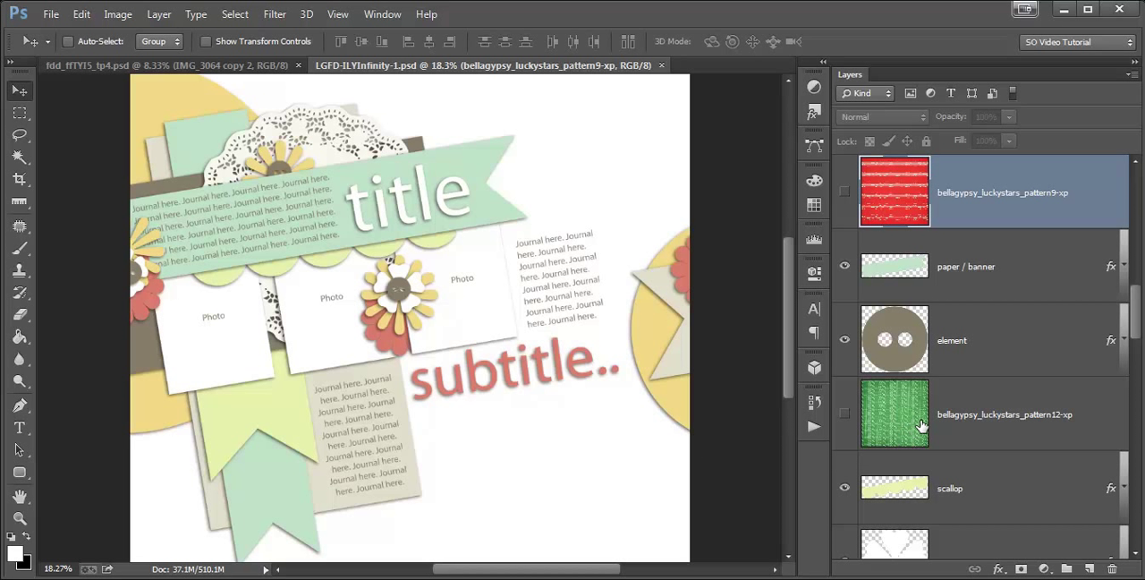
mouse_move(689, 322)
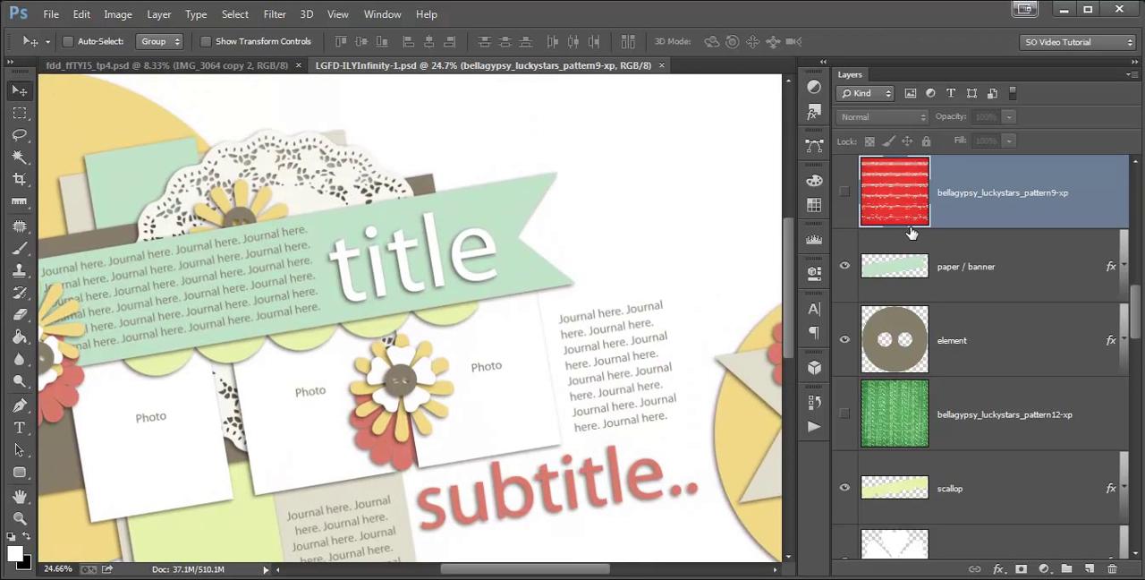
mouse_move(88, 311)
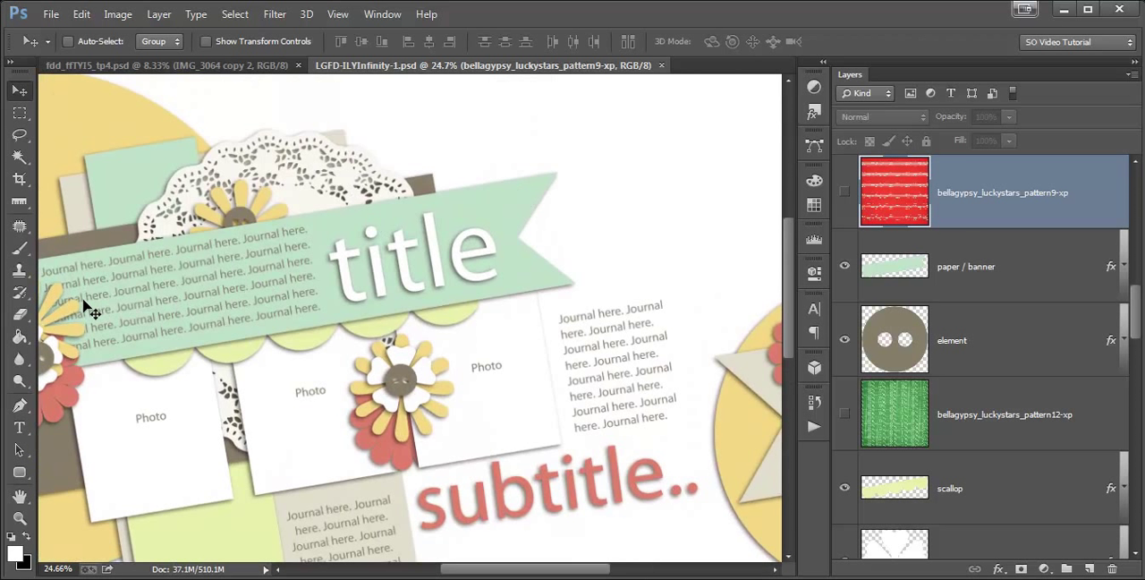
mouse_move(359, 215)
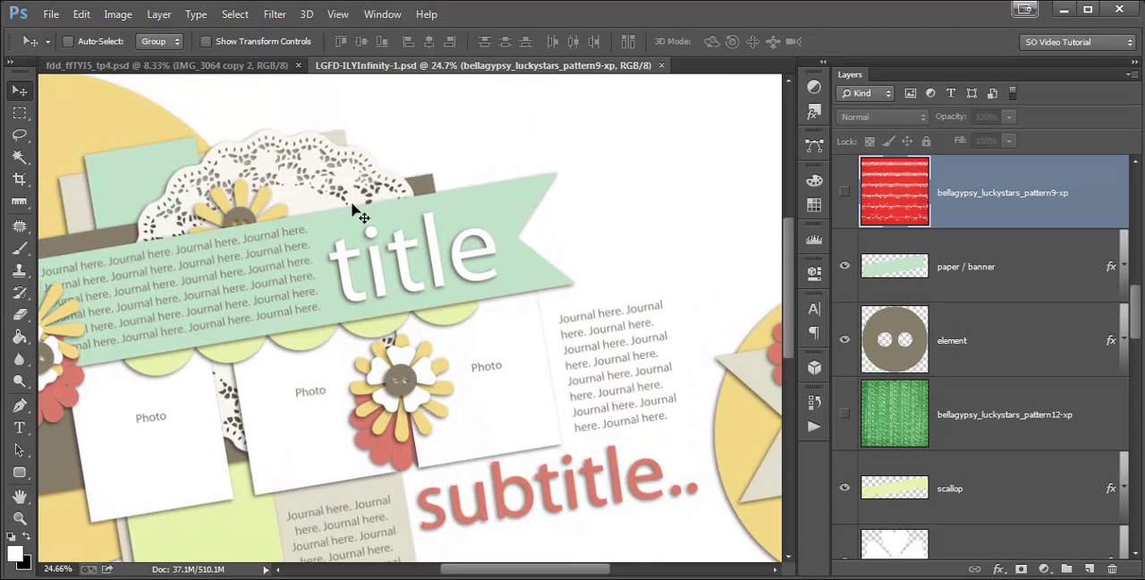
mouse_move(893, 207)
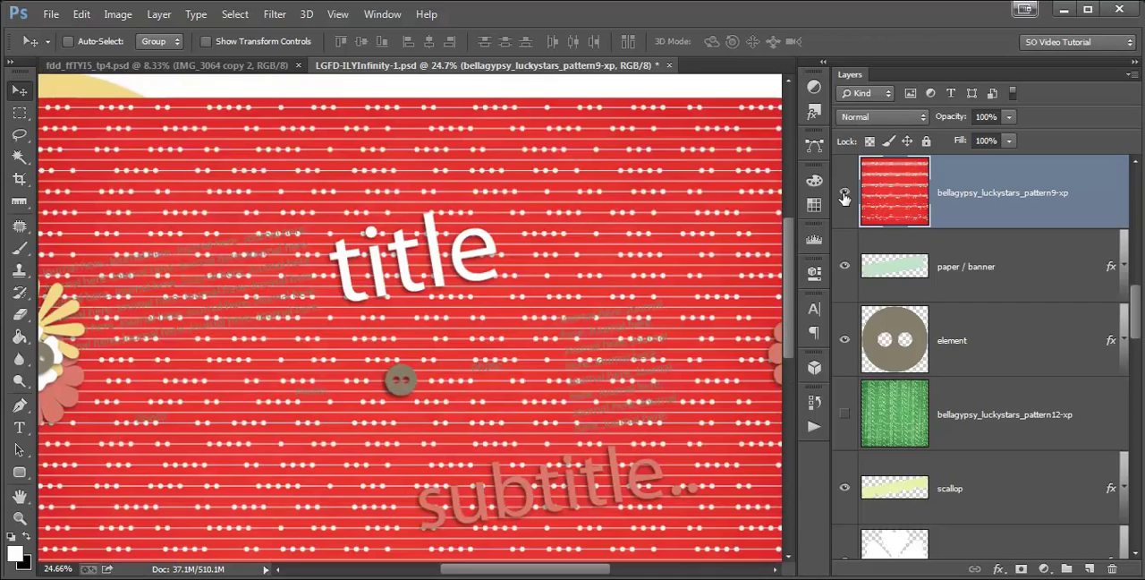
mouse_move(844, 193)
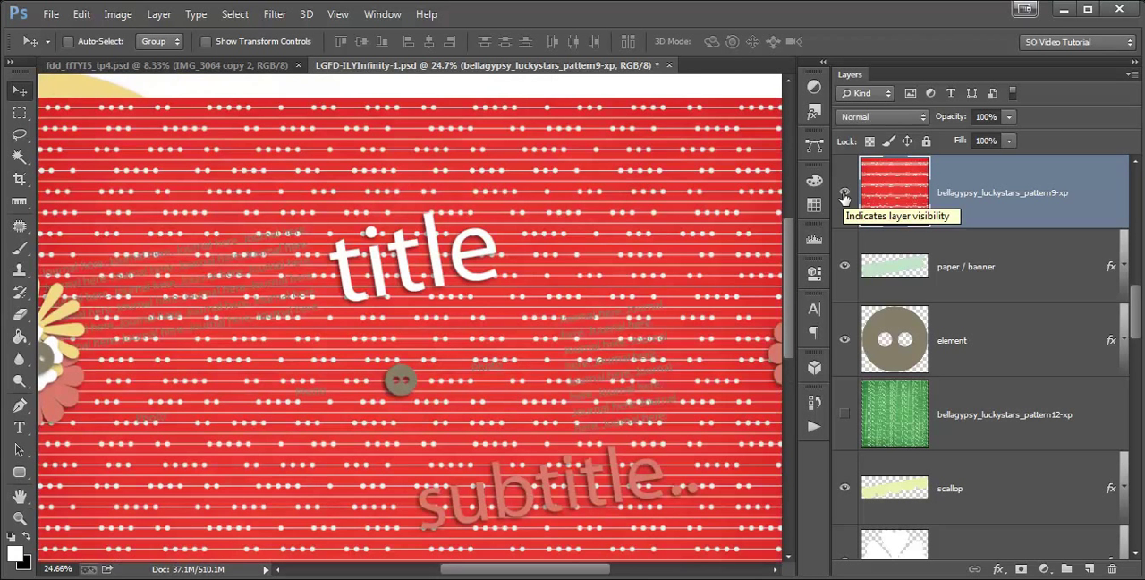
Hide the red striped paper and switch to the Ruler Tool to measure the banner edge
left_click(843, 191)
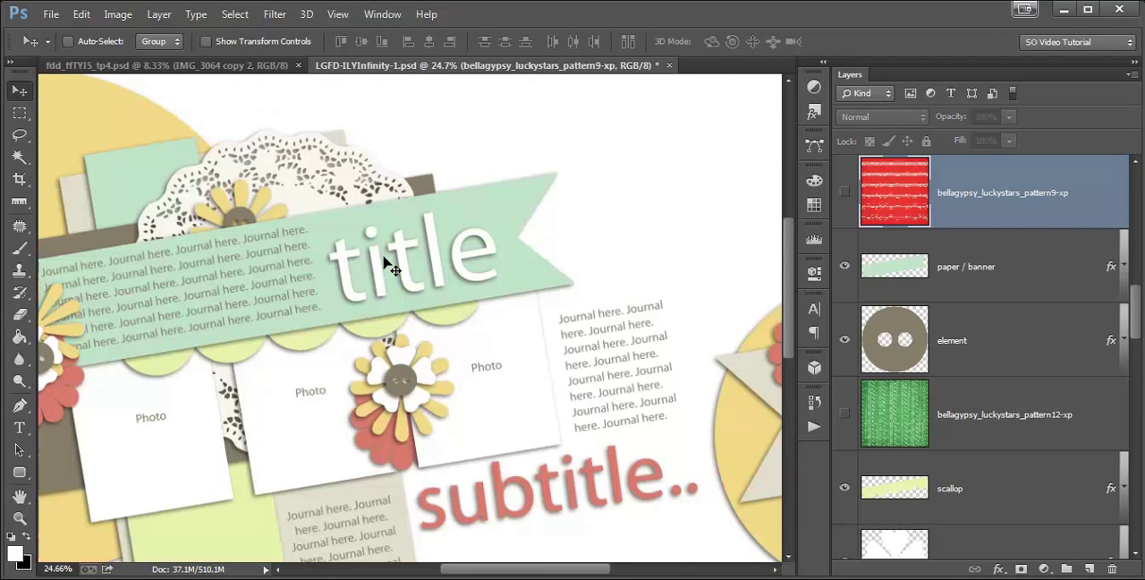
mouse_move(486, 253)
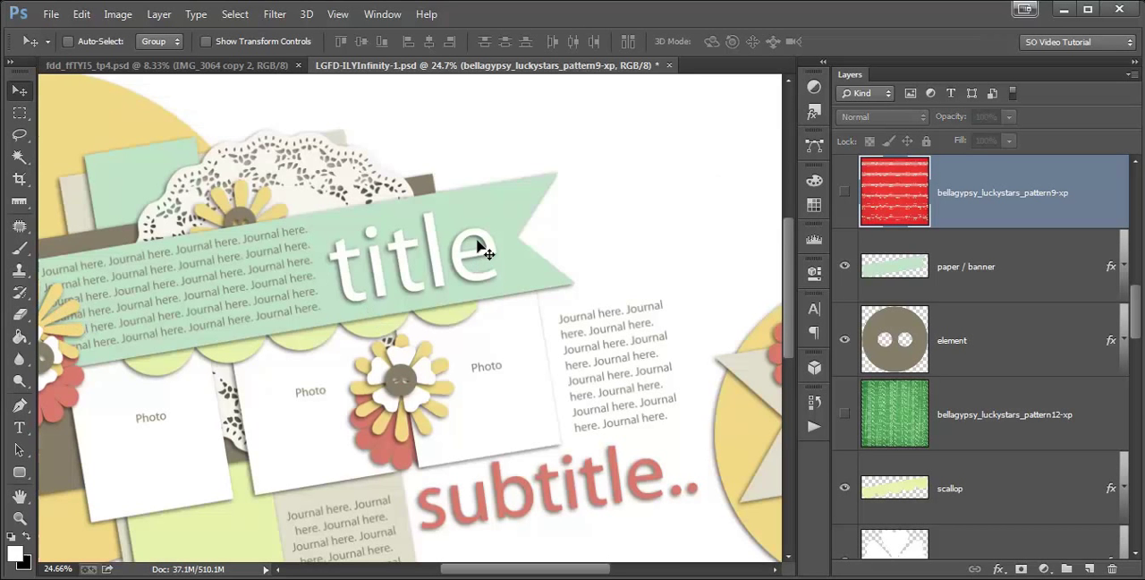
mouse_move(111, 208)
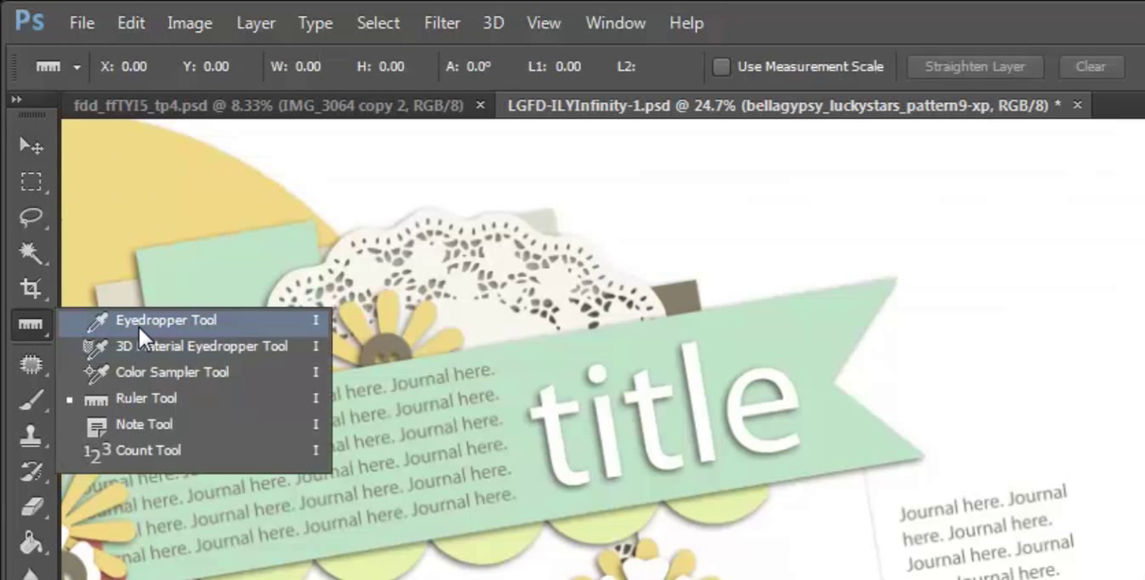
mouse_move(159, 397)
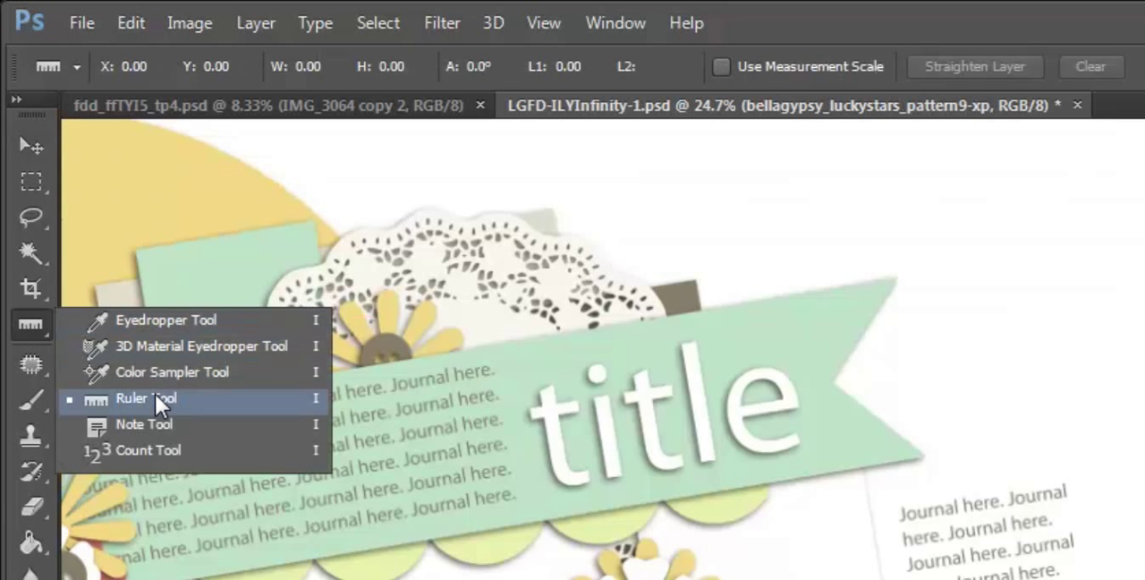
left_click(144, 397)
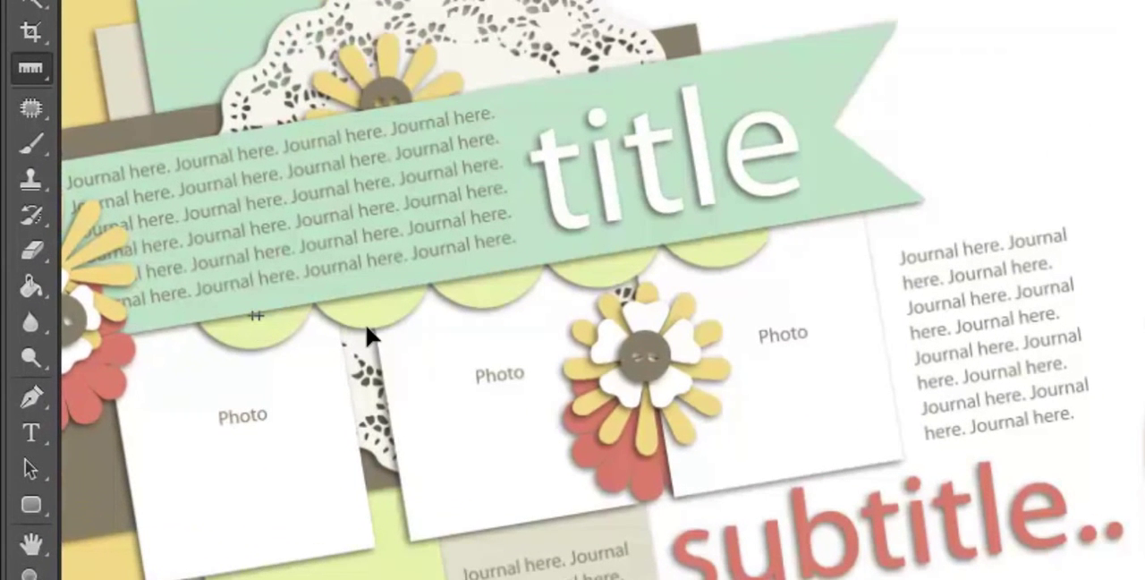
mouse_move(720, 249)
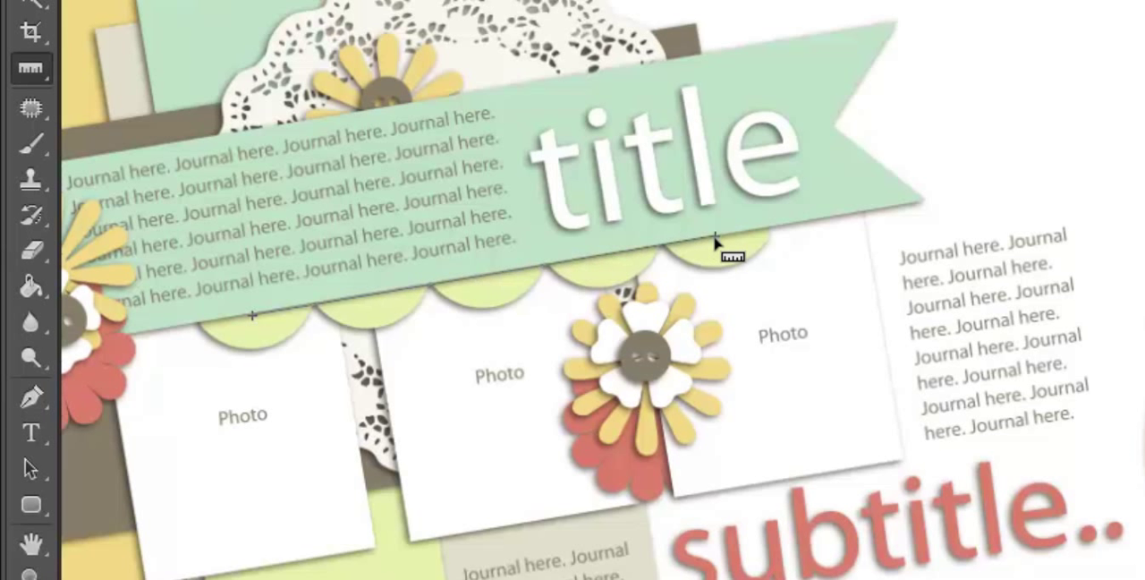
mouse_move(179, 354)
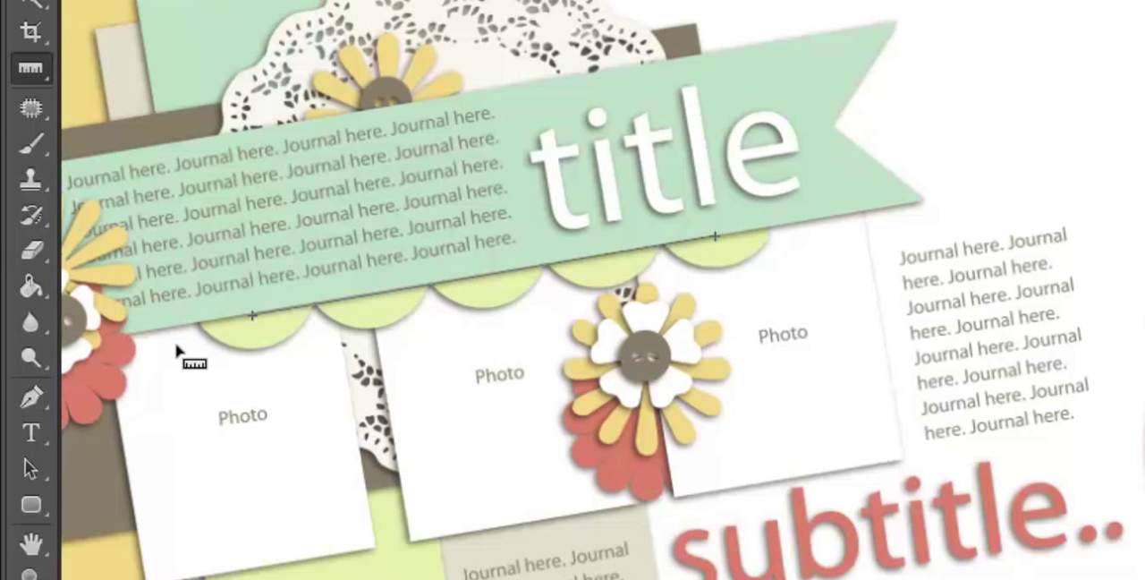
mouse_move(724, 246)
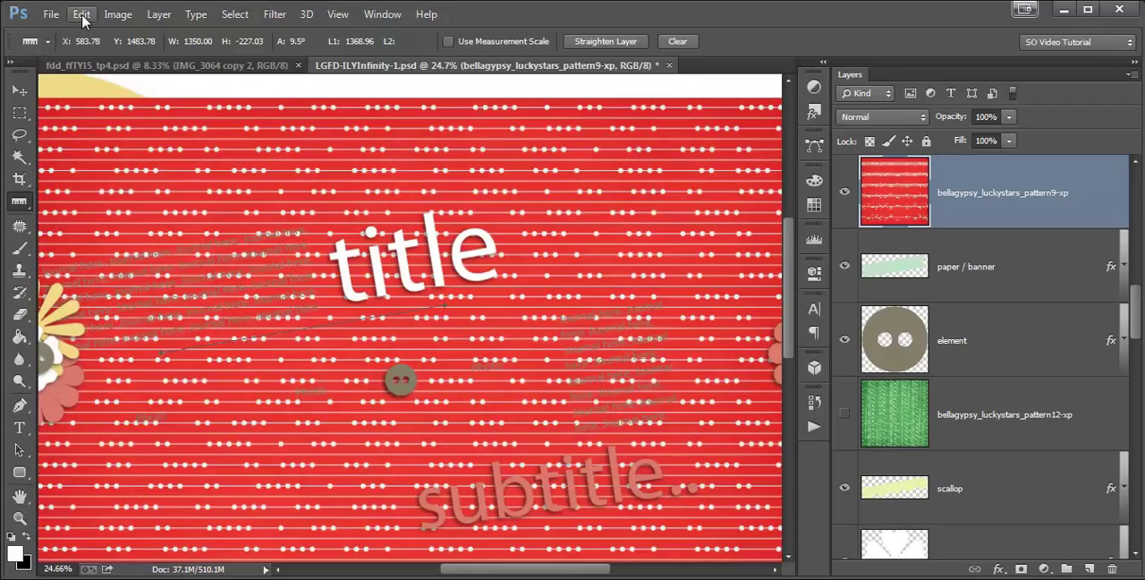
Rotate the red star-pattern paper to the measured -9.55° angle and commit
left_click(82, 13)
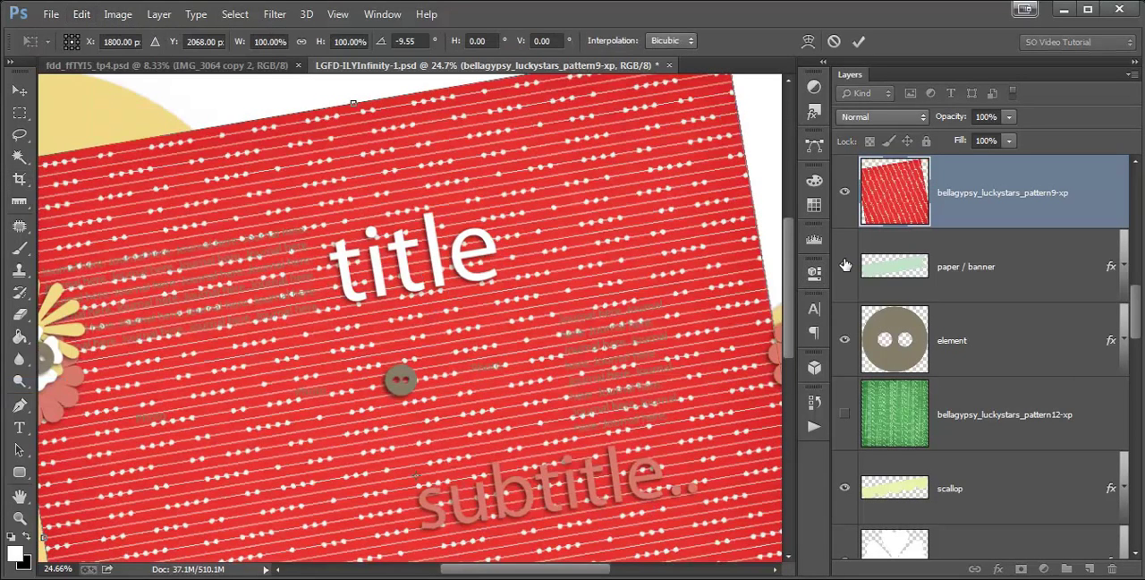
mouse_move(845, 265)
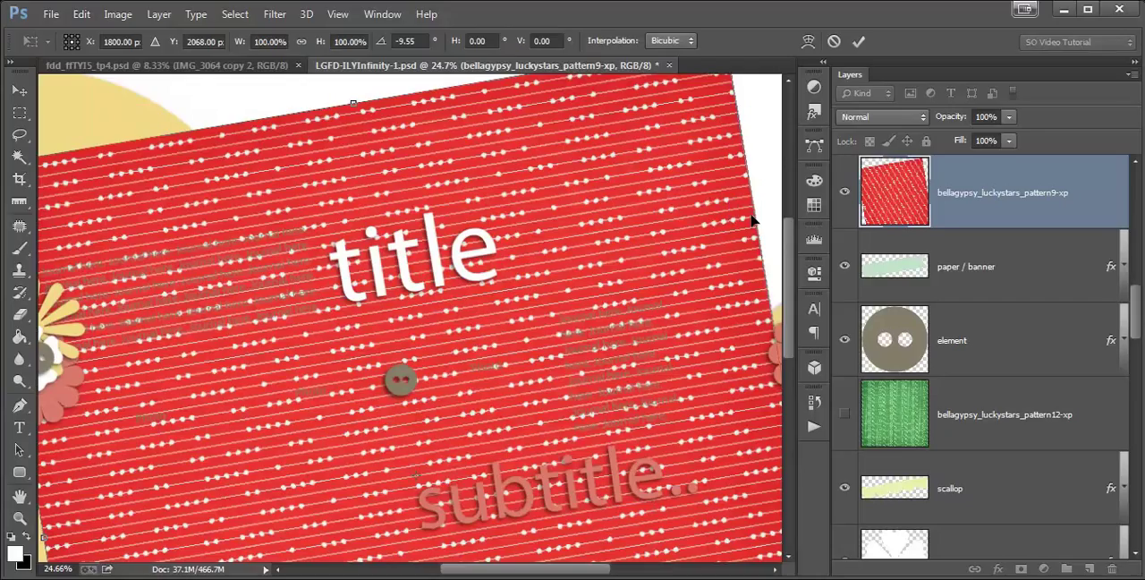
left_click(866, 41)
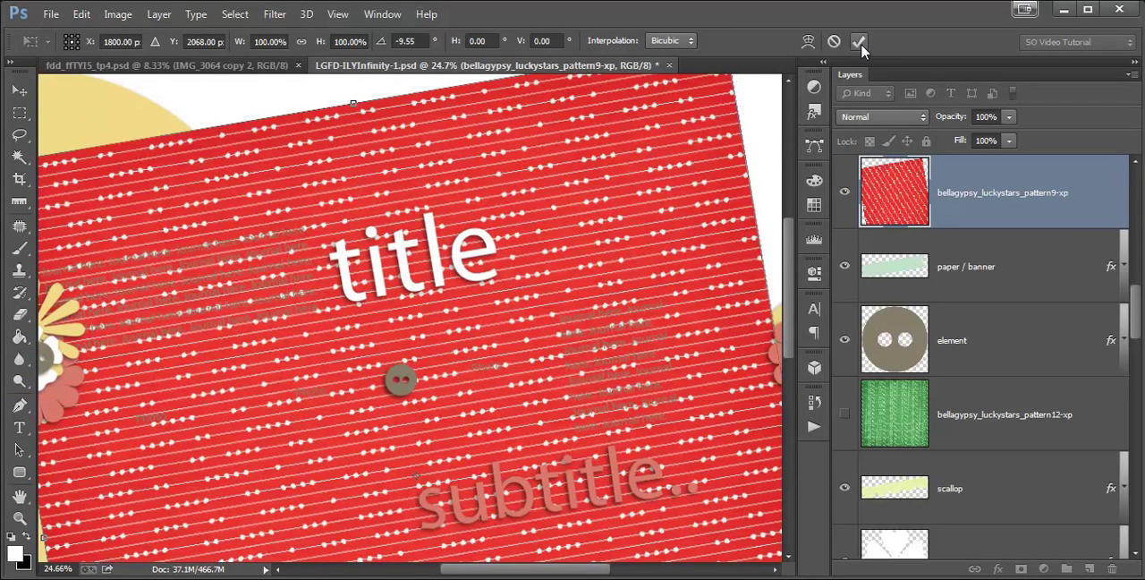
mouse_move(864, 39)
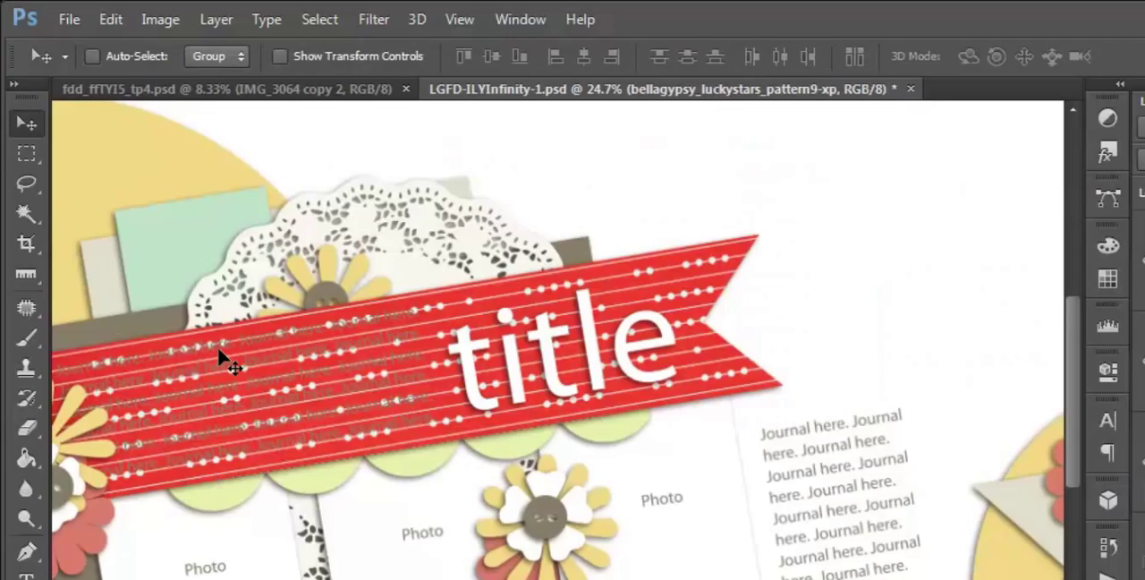
mouse_move(1103, 407)
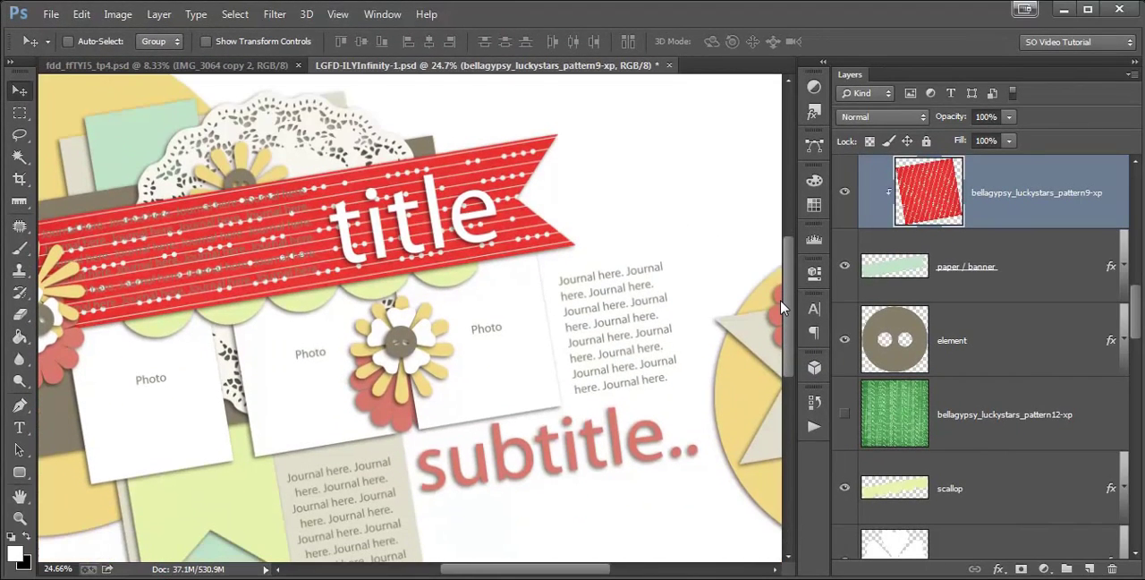
Clip the rotated red paper into the title banner and scroll down the Layers panel
scroll("down", 3)
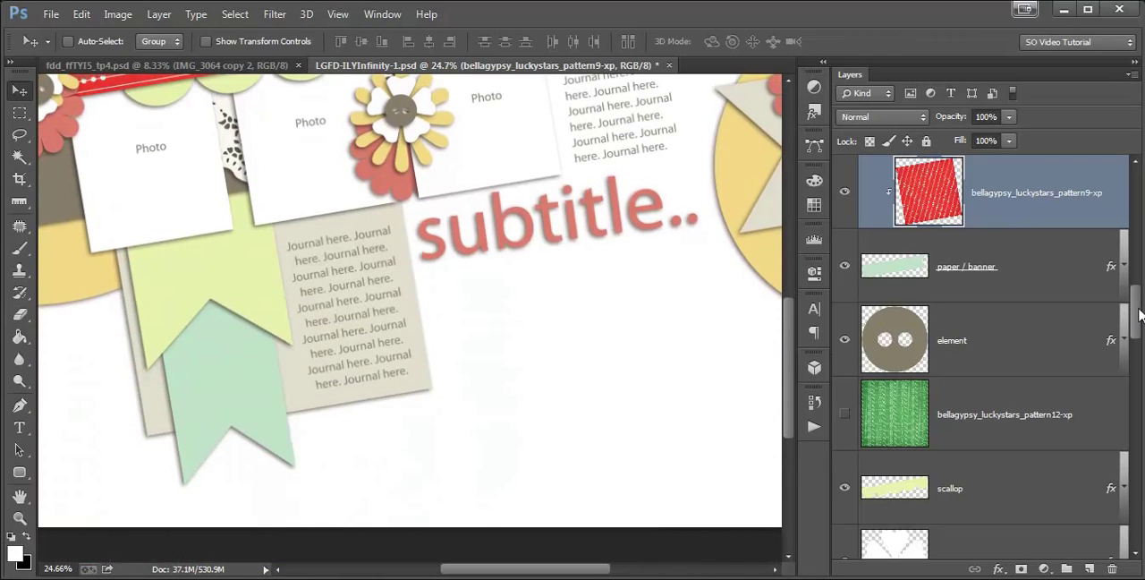
scroll("down", 3)
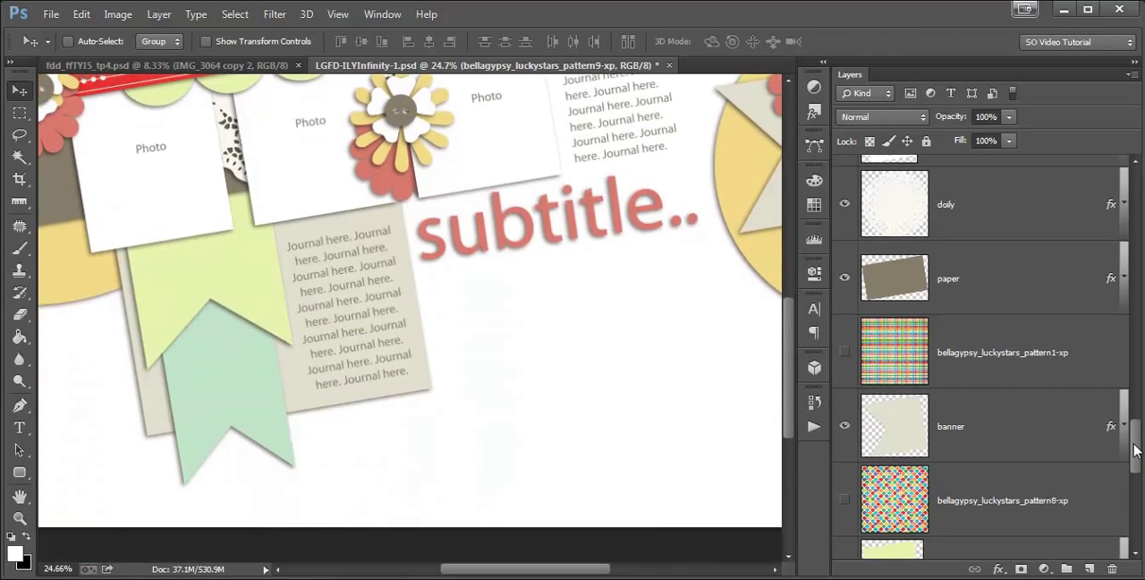
scroll("down", 3)
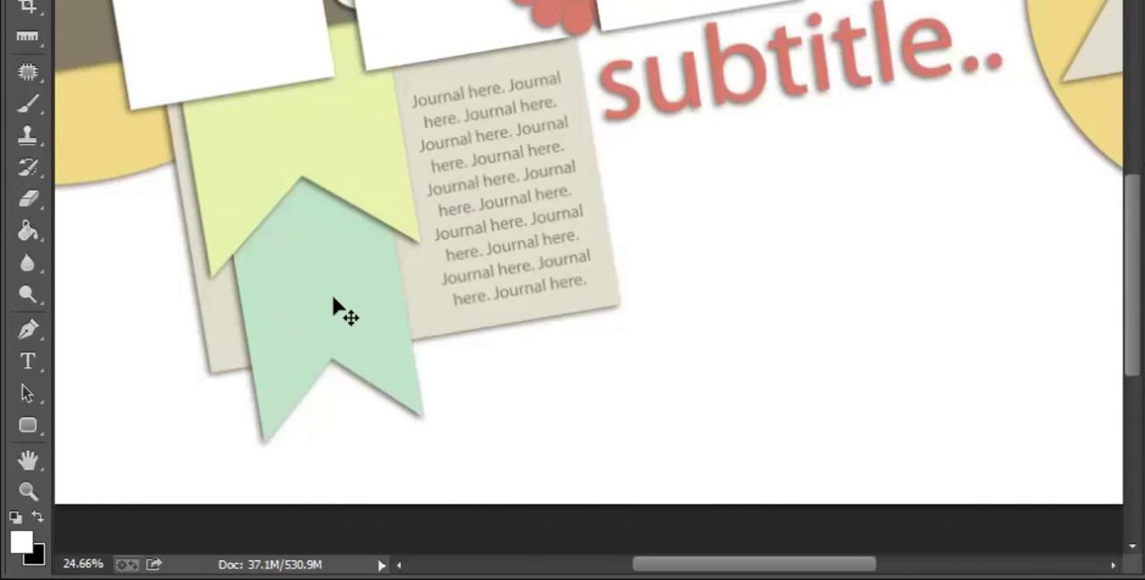
mouse_move(433, 310)
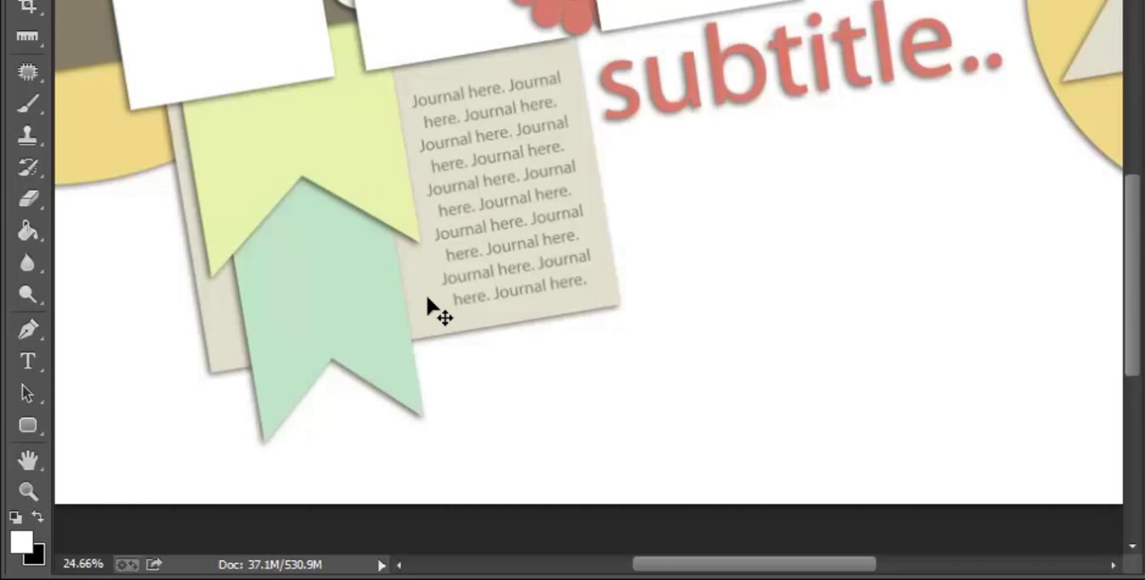
mouse_move(296, 380)
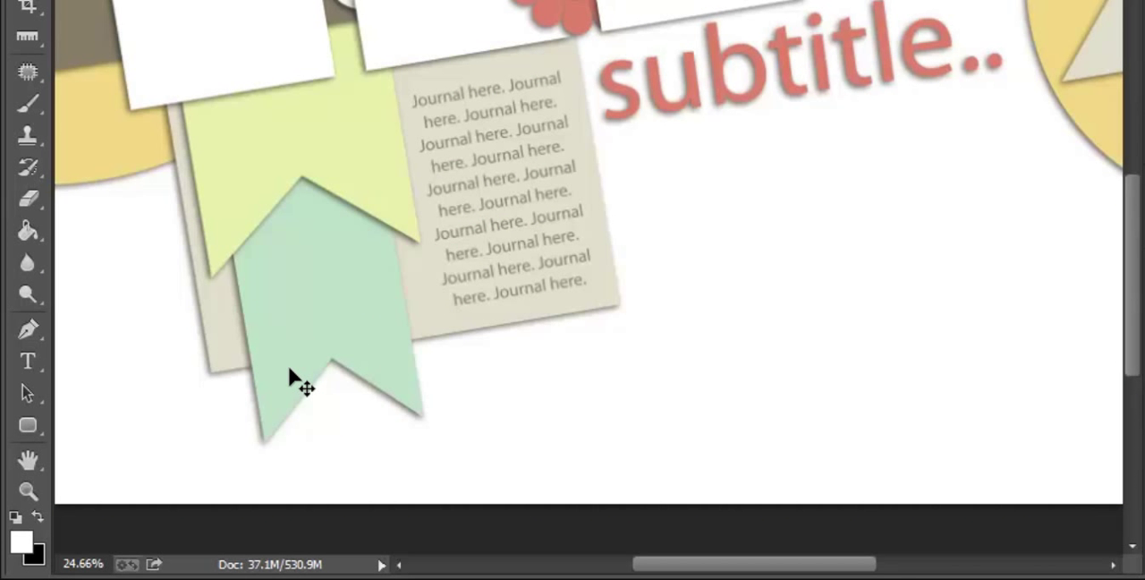
mouse_move(326, 340)
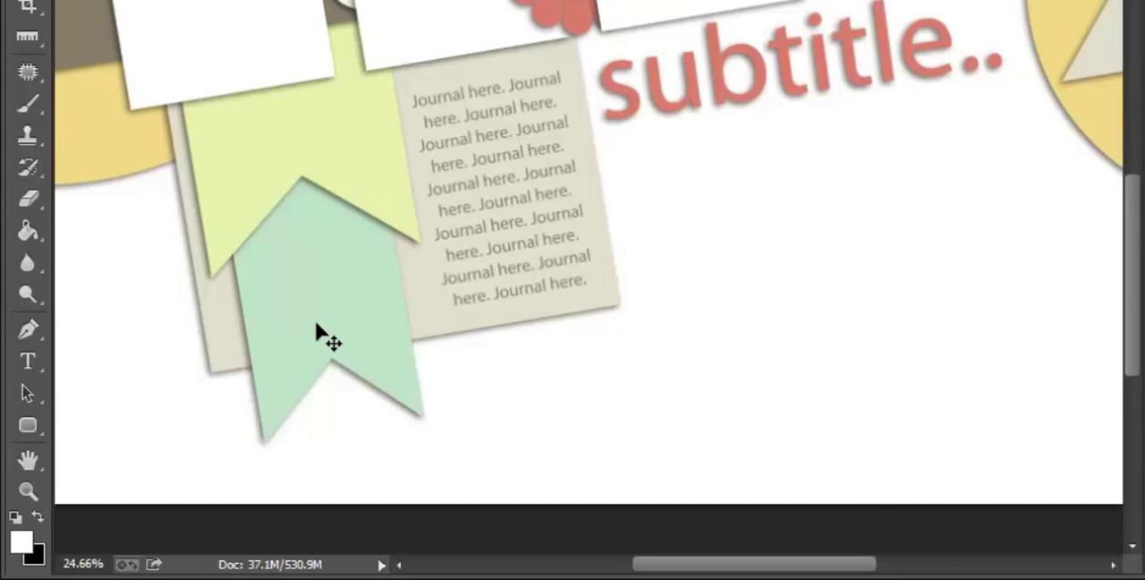
mouse_move(401, 292)
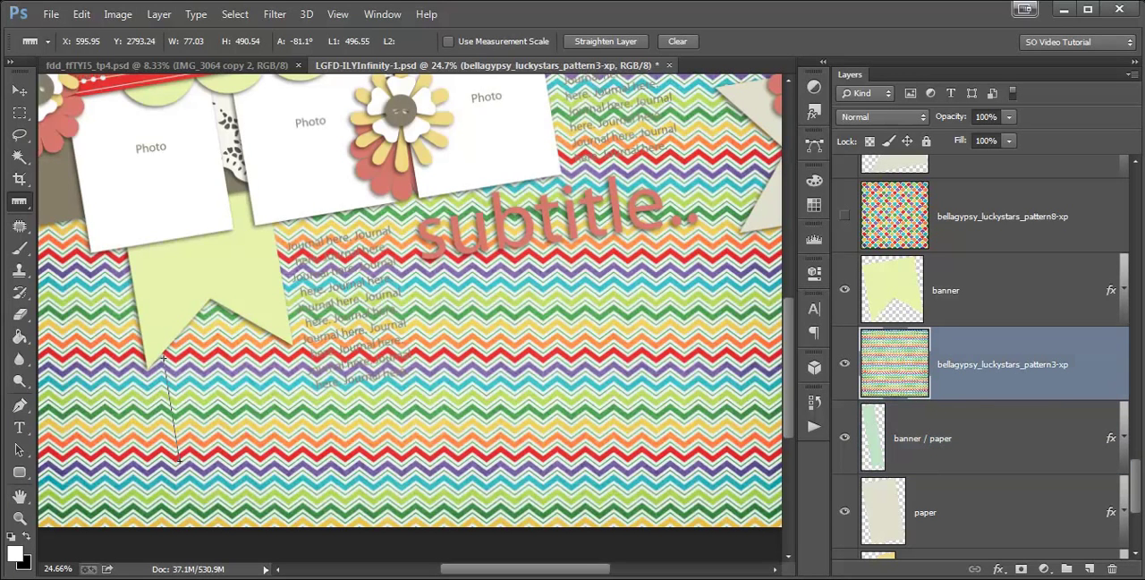
Rotate the bellagypsy pattern3 chevron paper and clip it into the lower banner tail
left_click(67, 13)
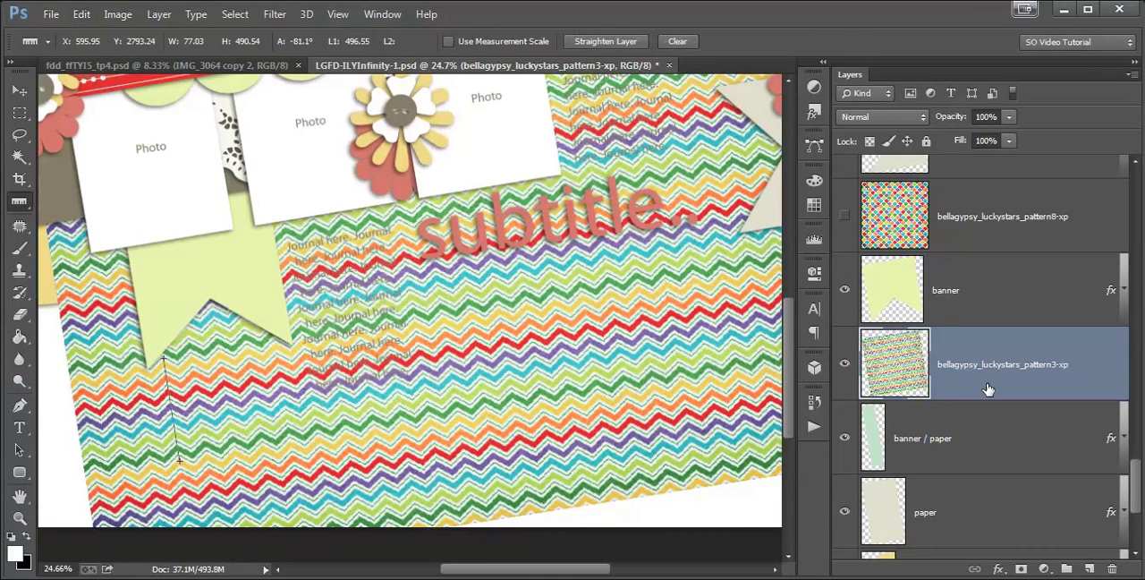
right_click(989, 364)
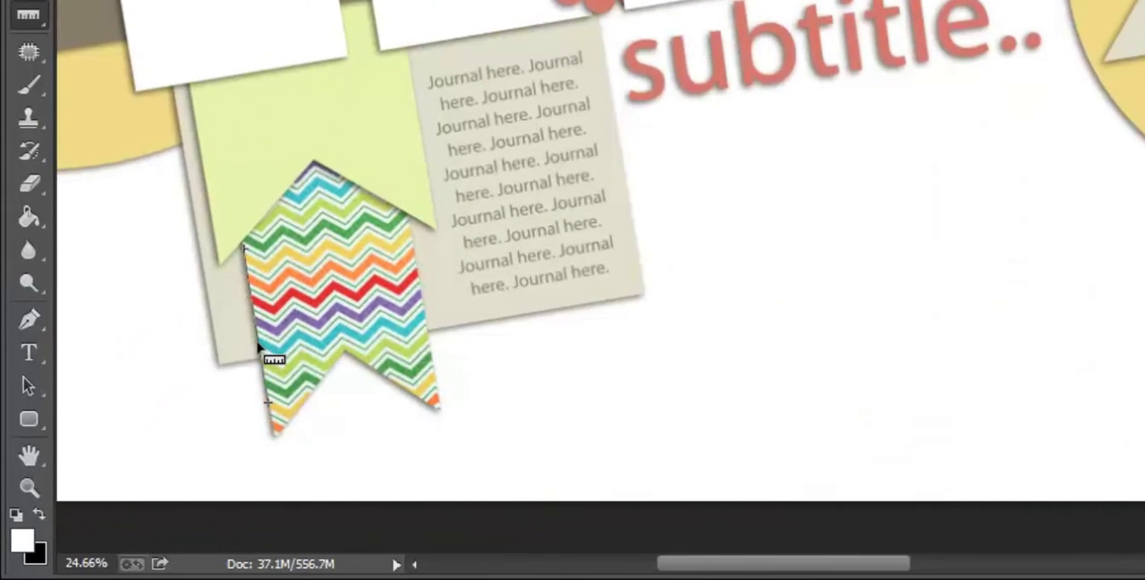
mouse_move(408, 260)
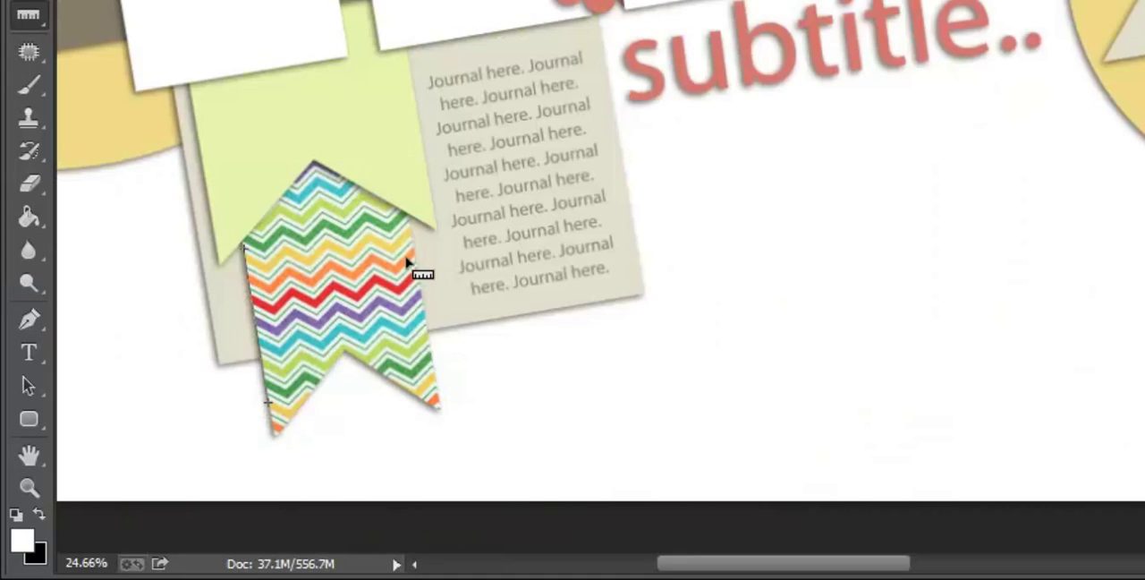
mouse_move(241, 264)
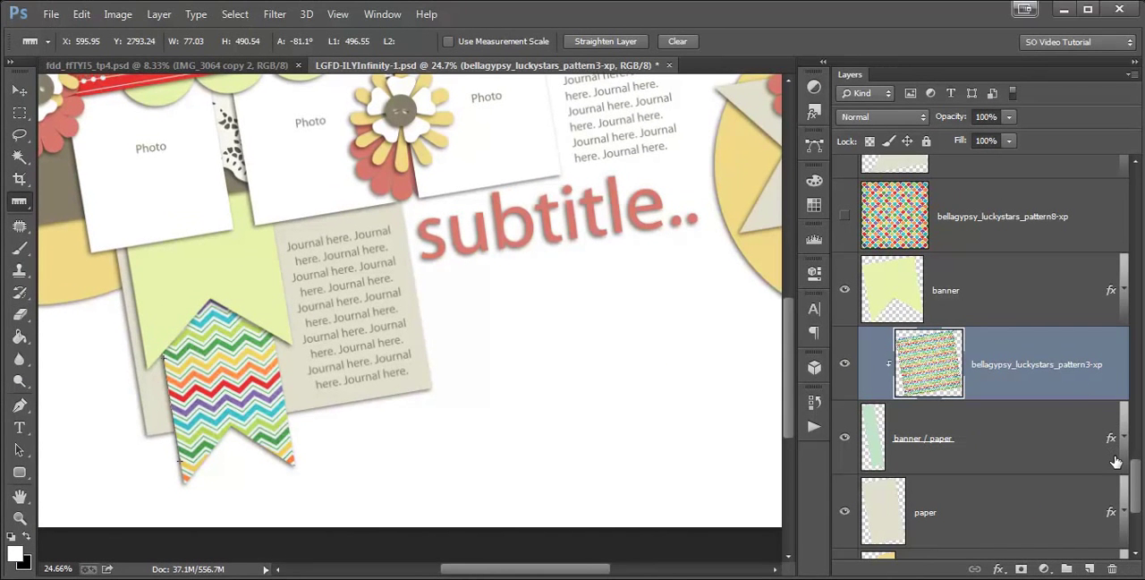
scroll("down", 3)
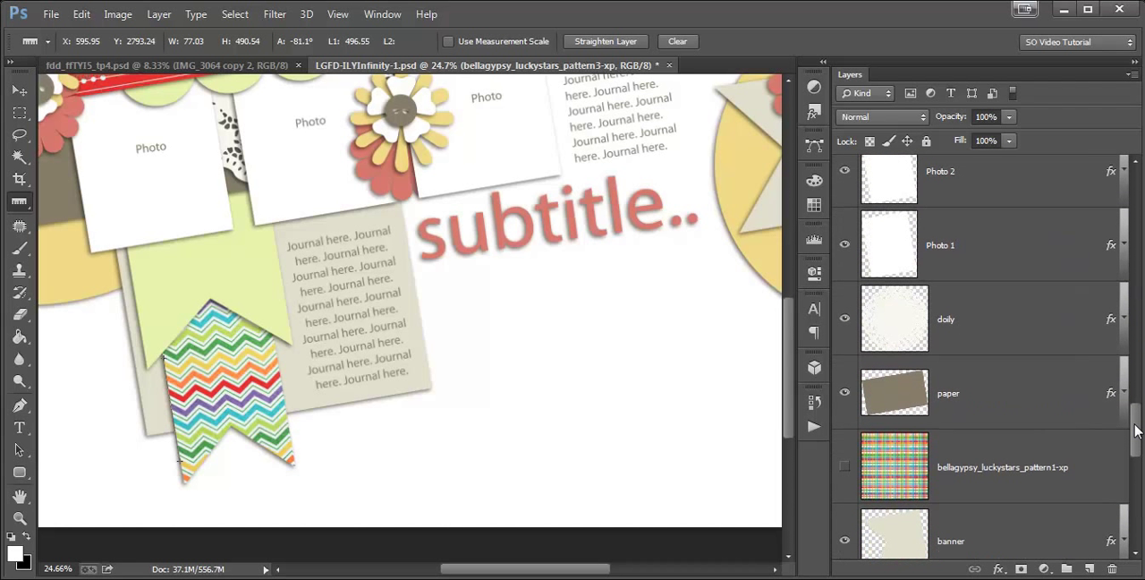
mouse_move(1108, 402)
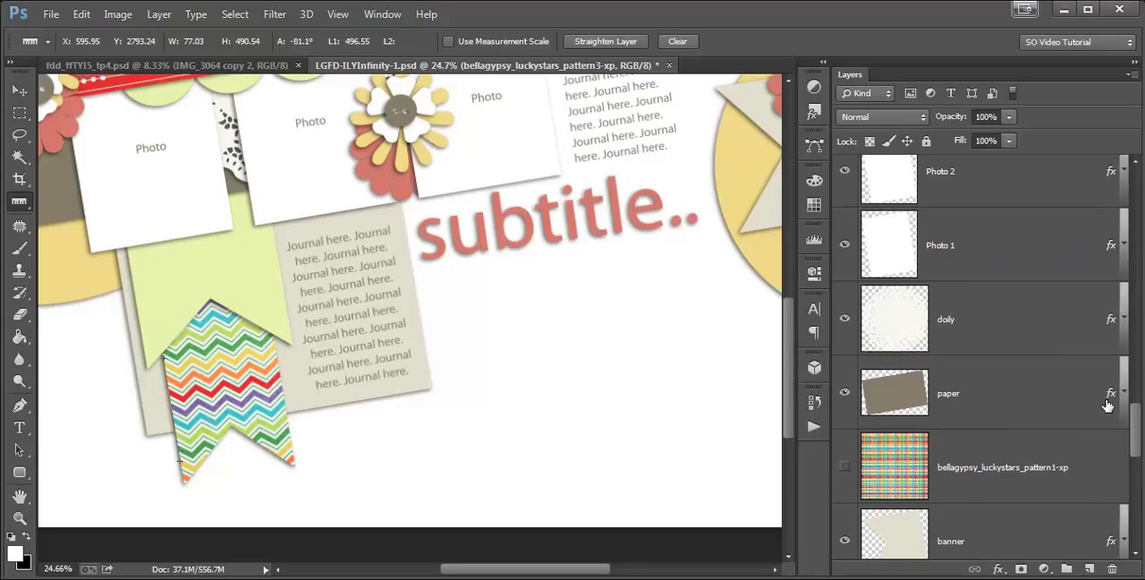
Select the green pattern12 paper layer and make it visible
scroll("down", 3)
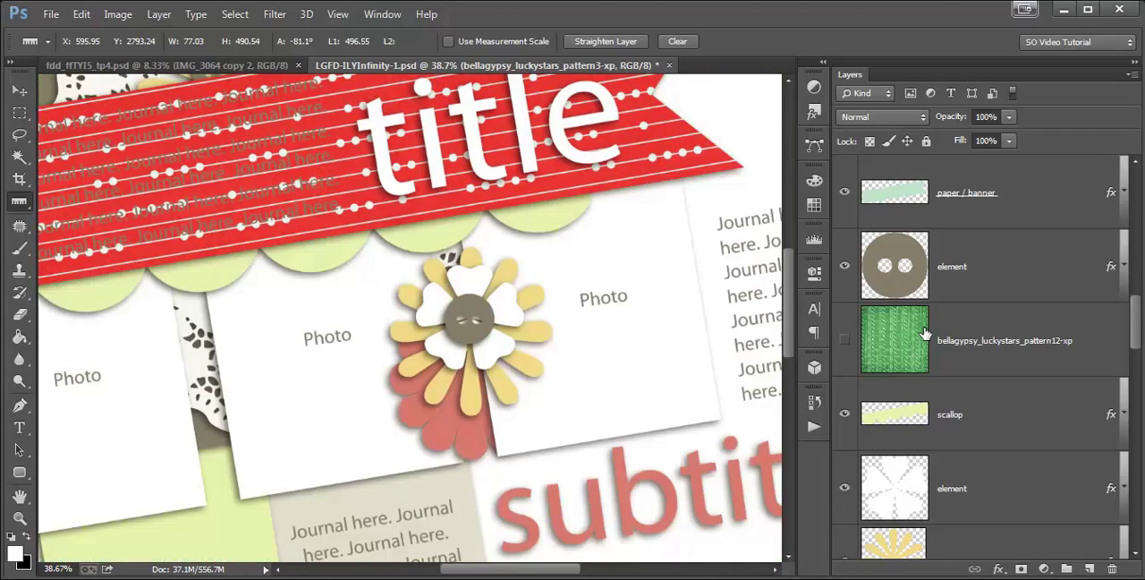
left_click(995, 339)
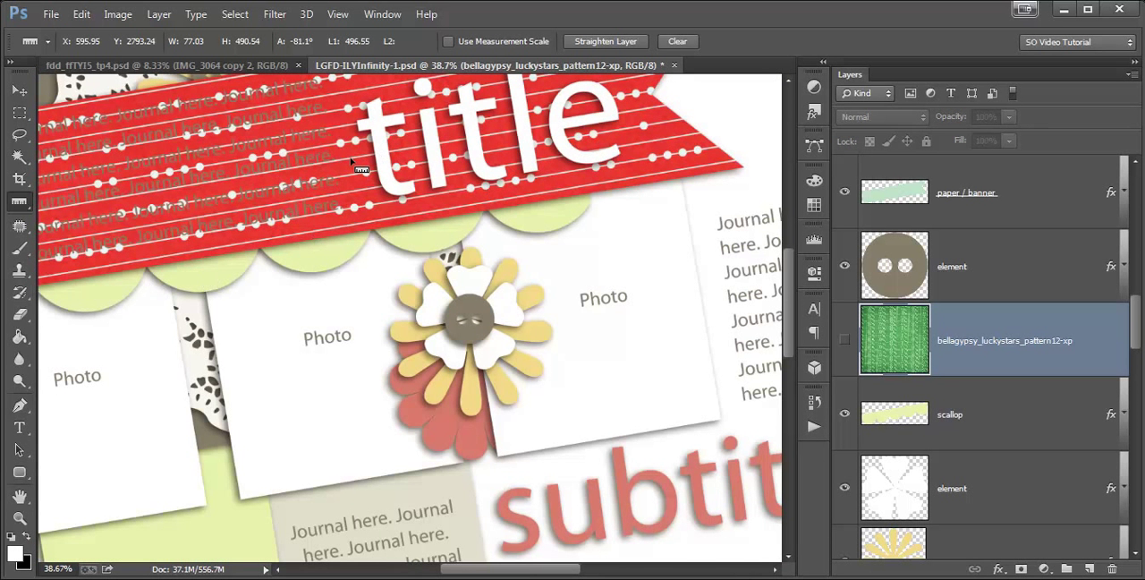
mouse_move(318, 249)
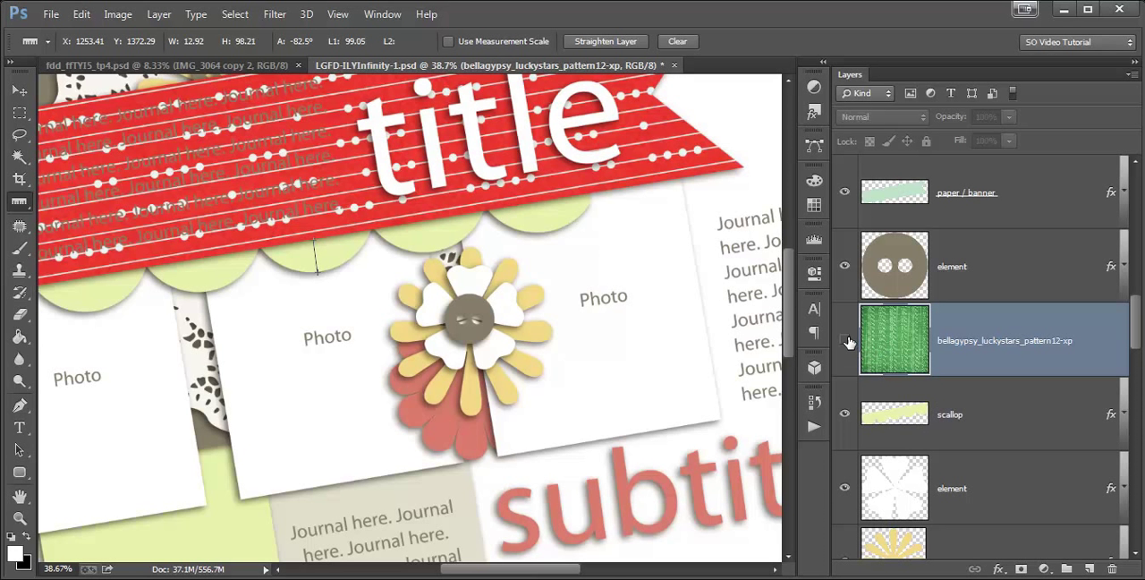
left_click(843, 340)
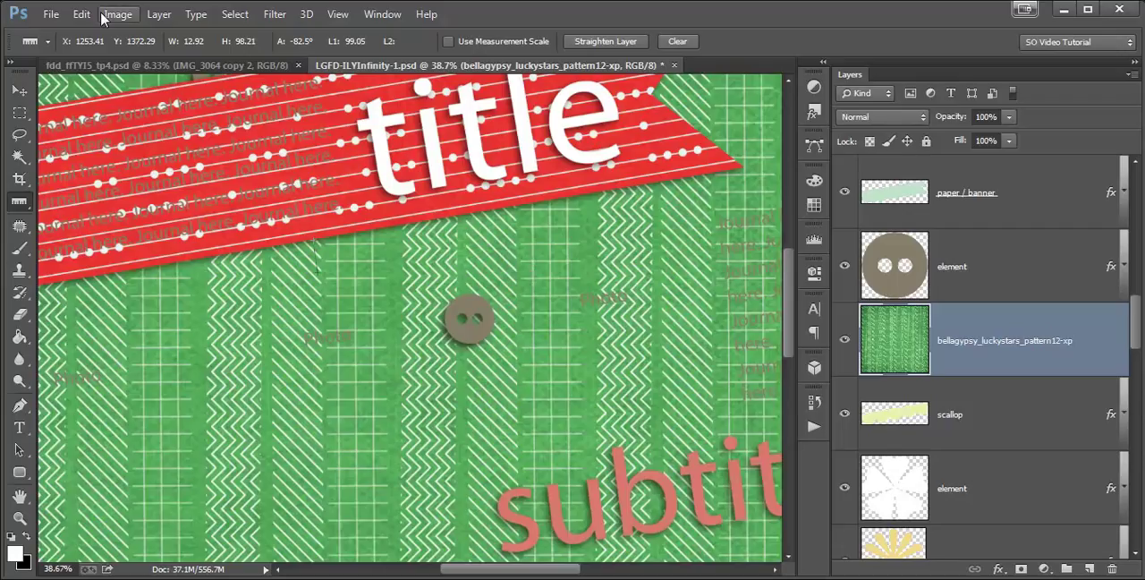
Rotate the green paper to the measured angle and clip it to the scallop border
left_click(78, 16)
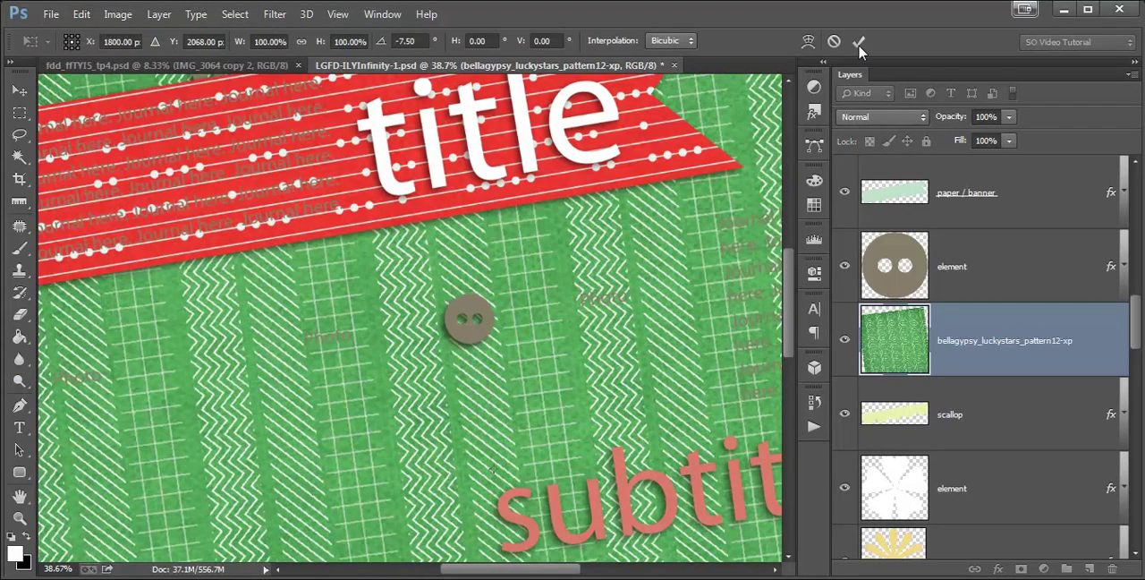
right_click(1004, 340)
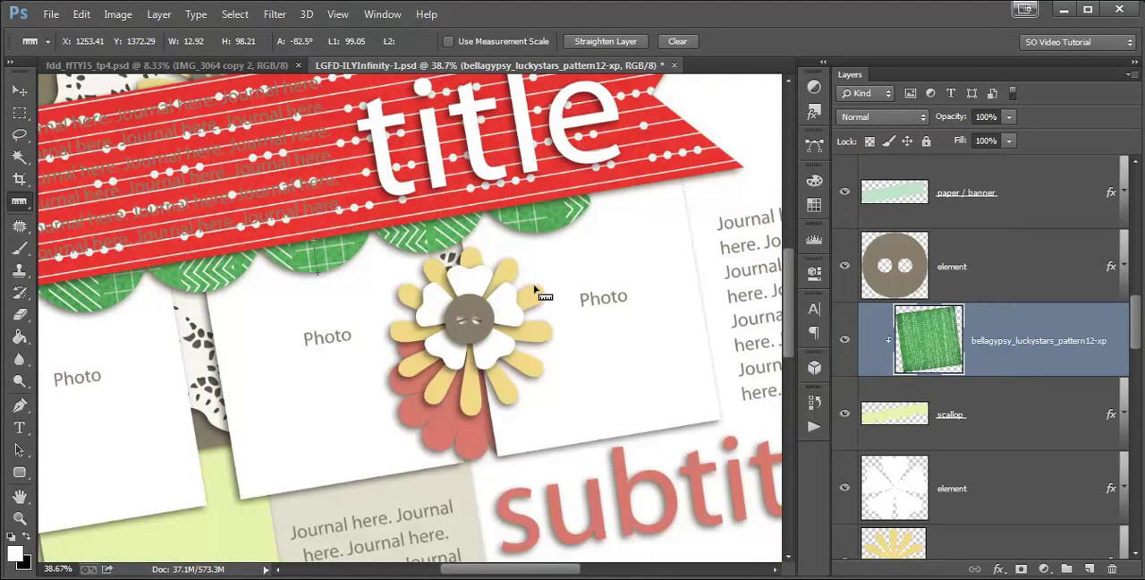
left_click(12, 92)
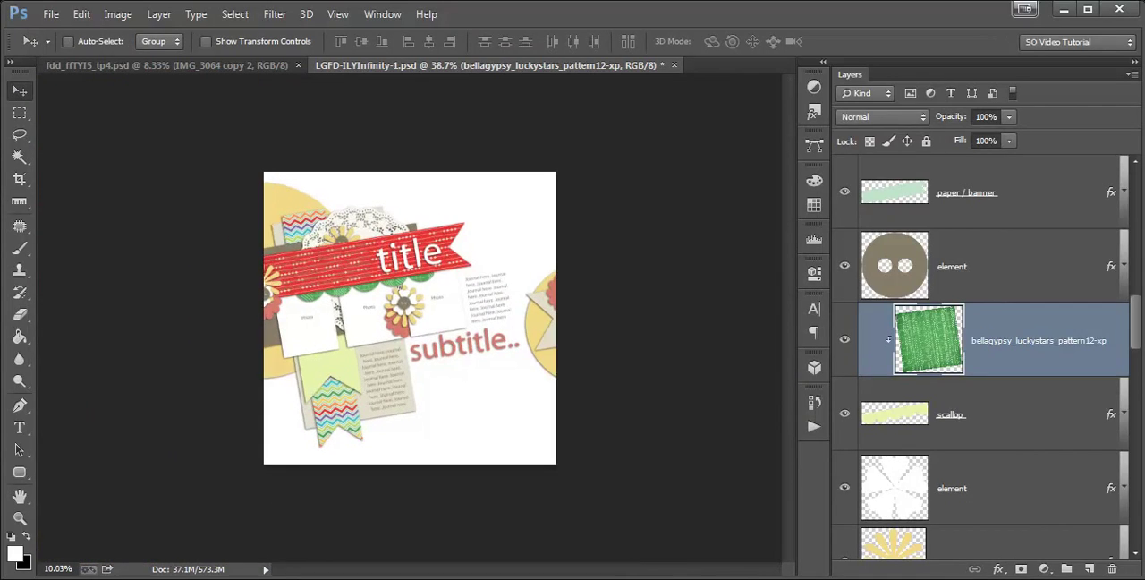
key("ctrl++")
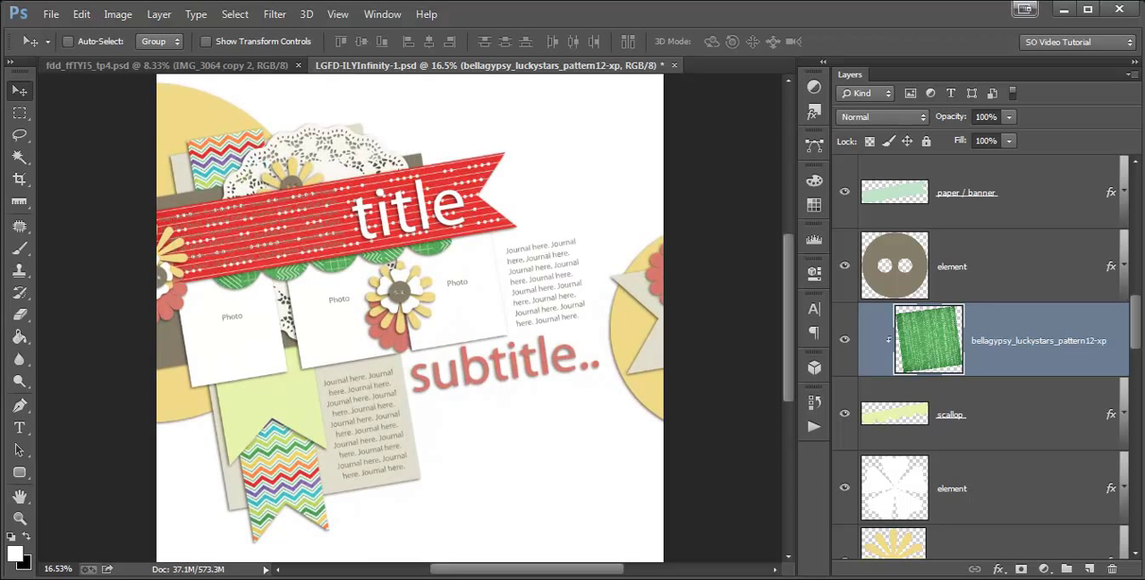
mouse_move(1003, 452)
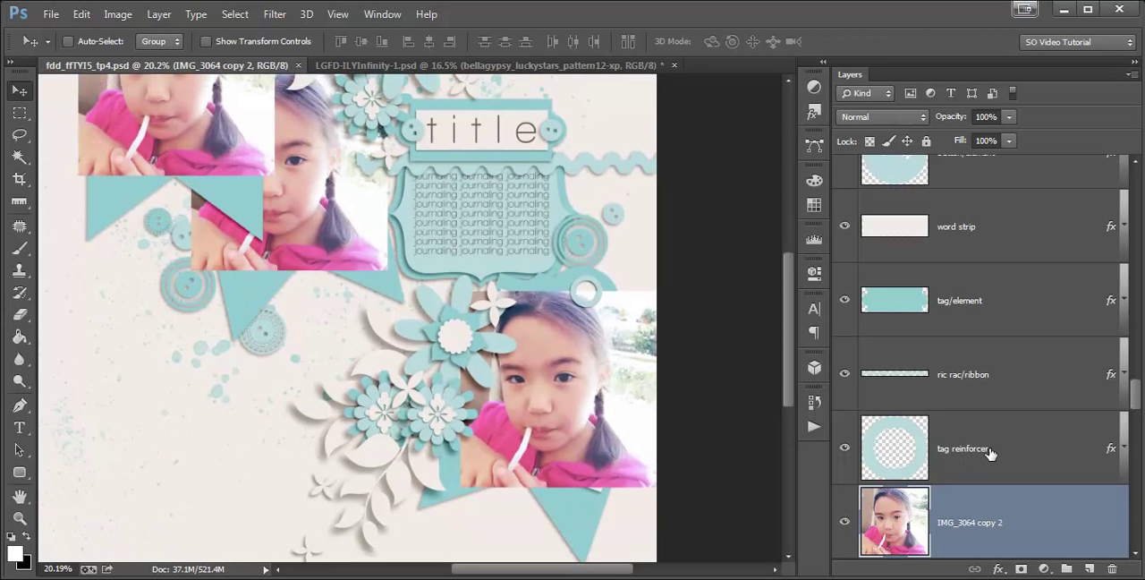
mouse_move(990, 452)
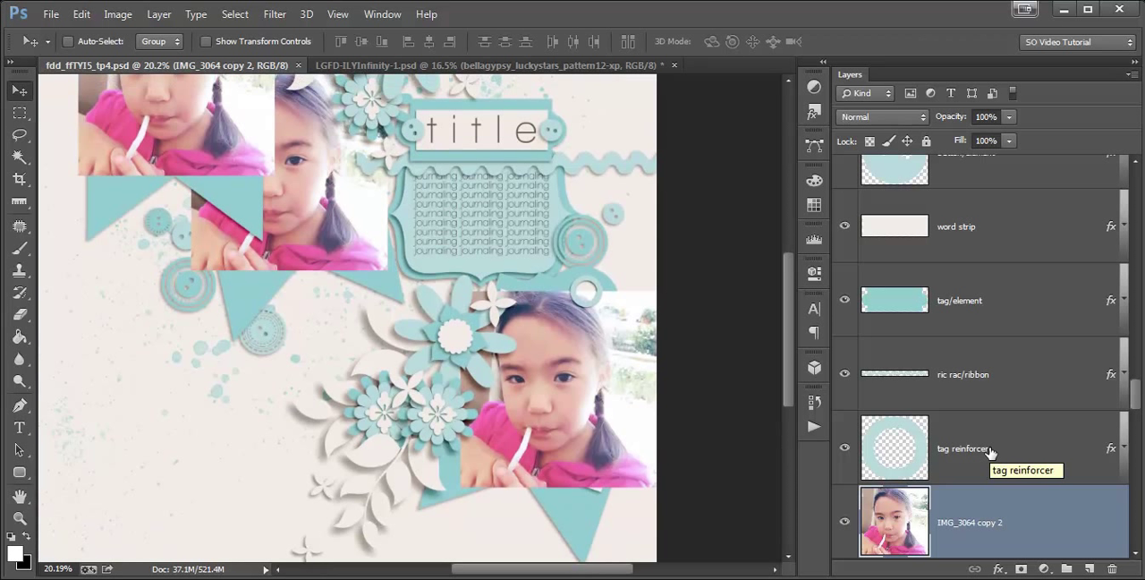
mouse_move(1025, 445)
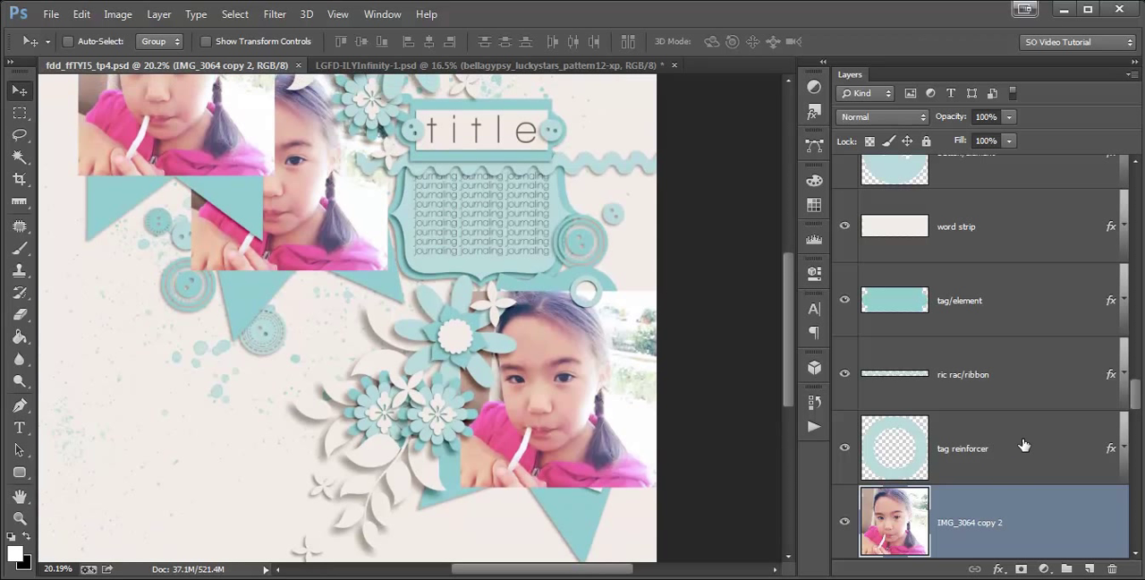
Scroll the Layers panel and switch to the Ruler Tool in the blue template
scroll("down", 3)
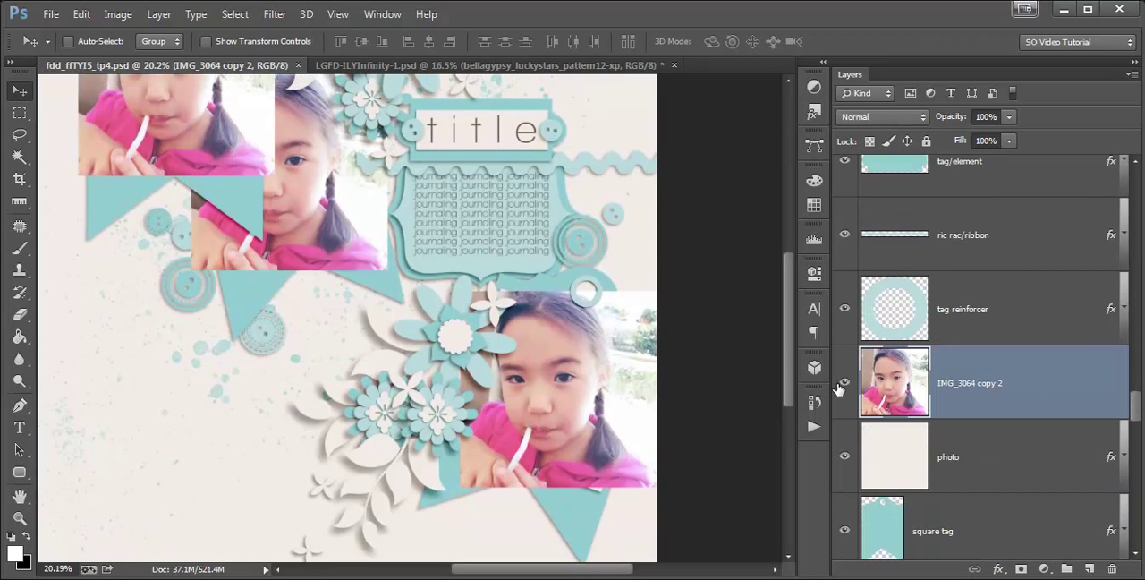
scroll("down", 3)
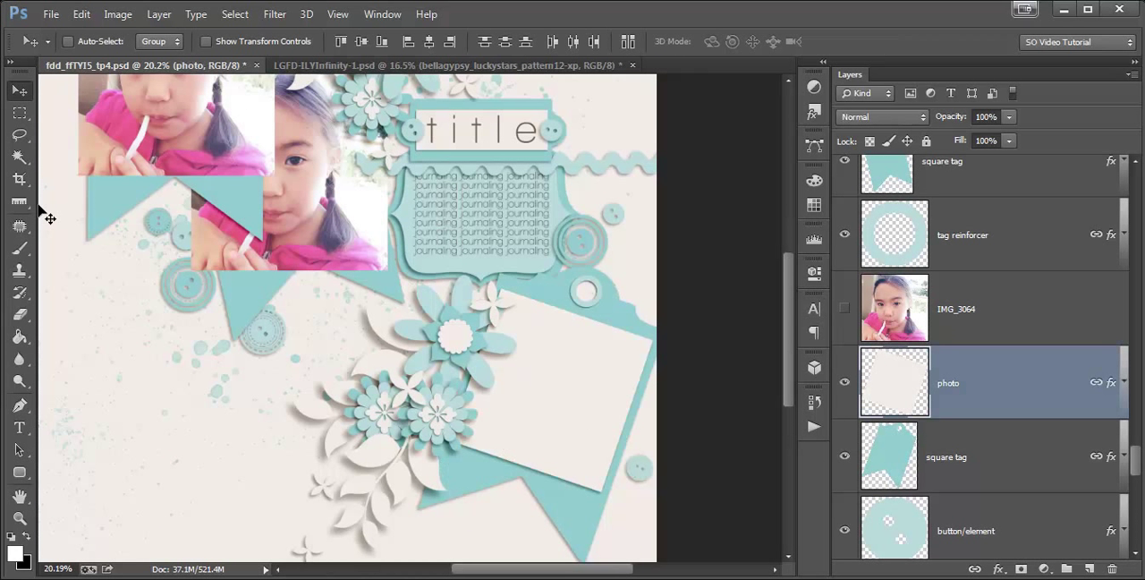
left_click(18, 202)
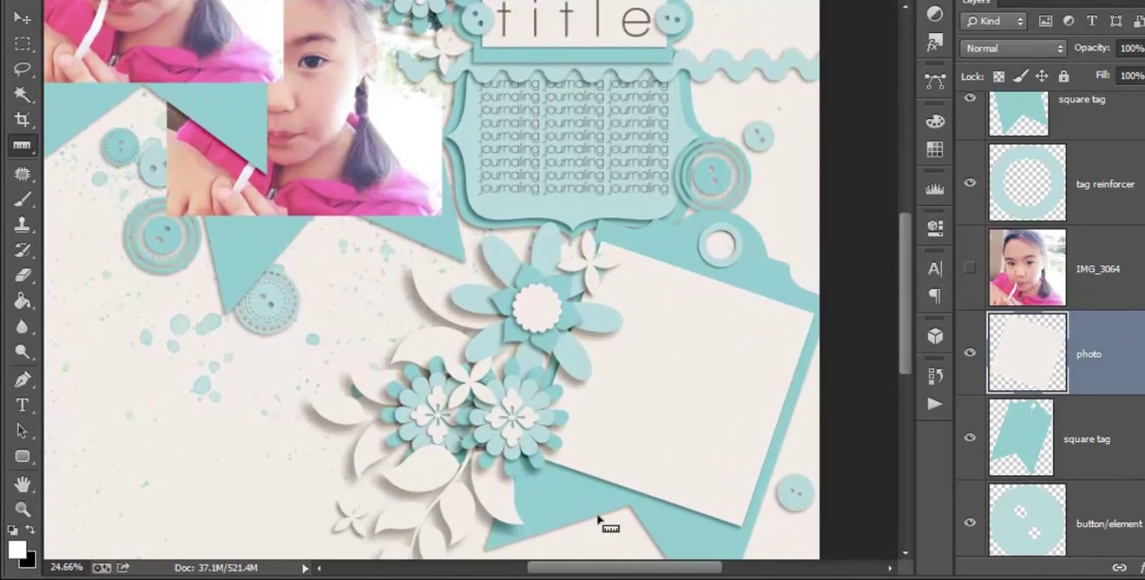
Measure the lower-right photo mat's tilt and rotate the girl's photo to match
left_click_drag(568, 469, 711, 528)
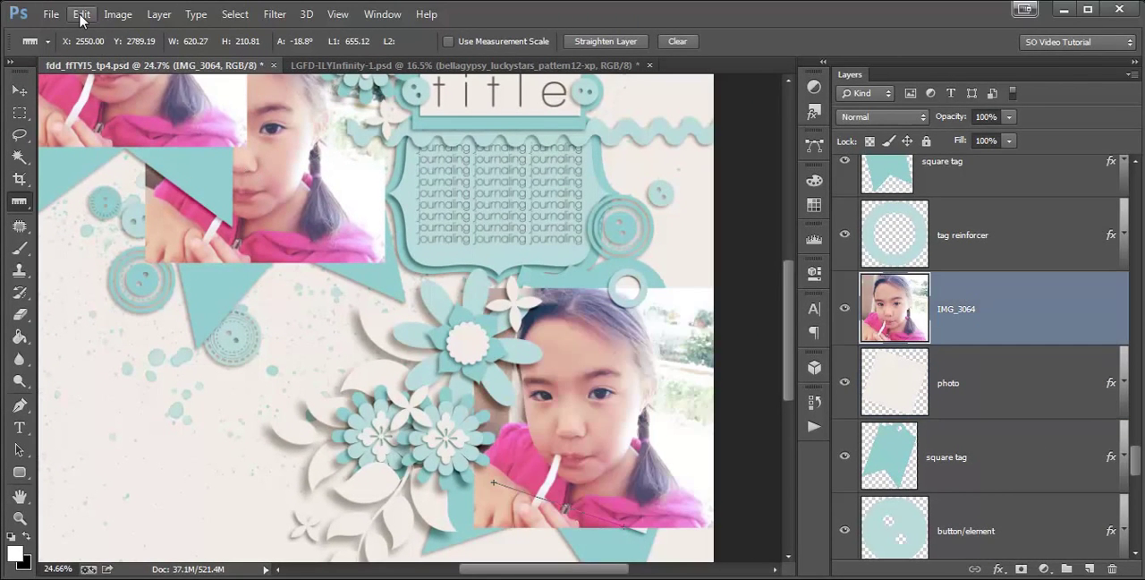
left_click(85, 14)
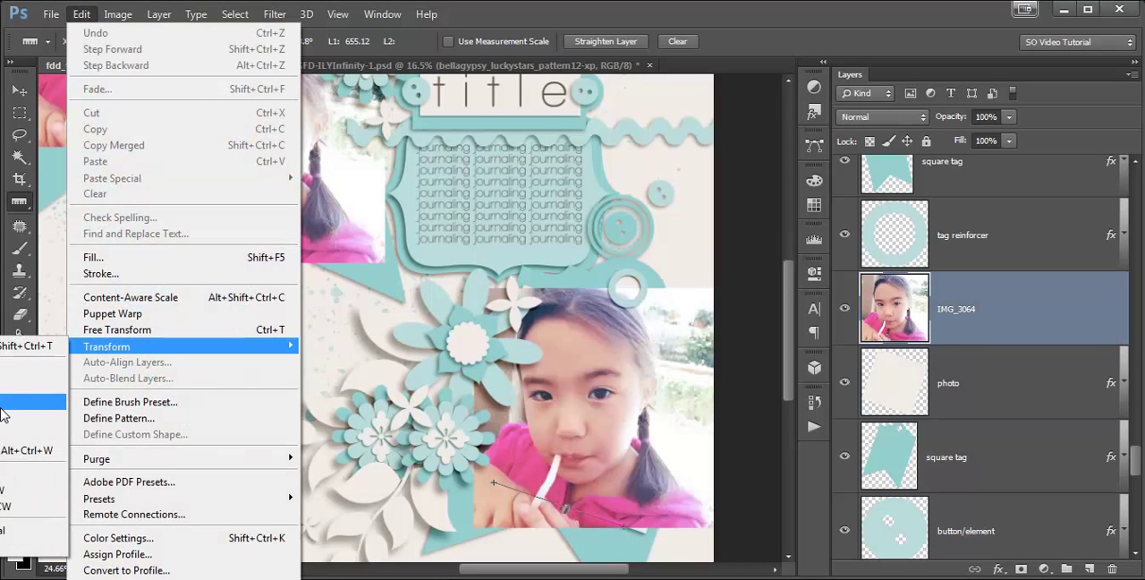
left_click(116, 329)
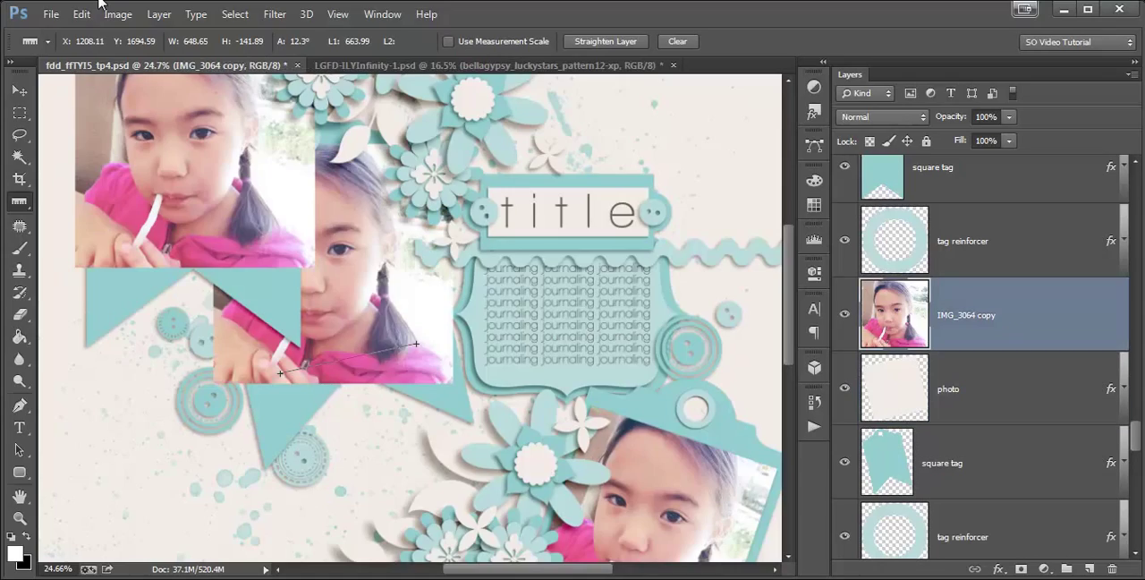
Rotate the upper photo to its tag's measured angle and commit the transform
left_click(81, 15)
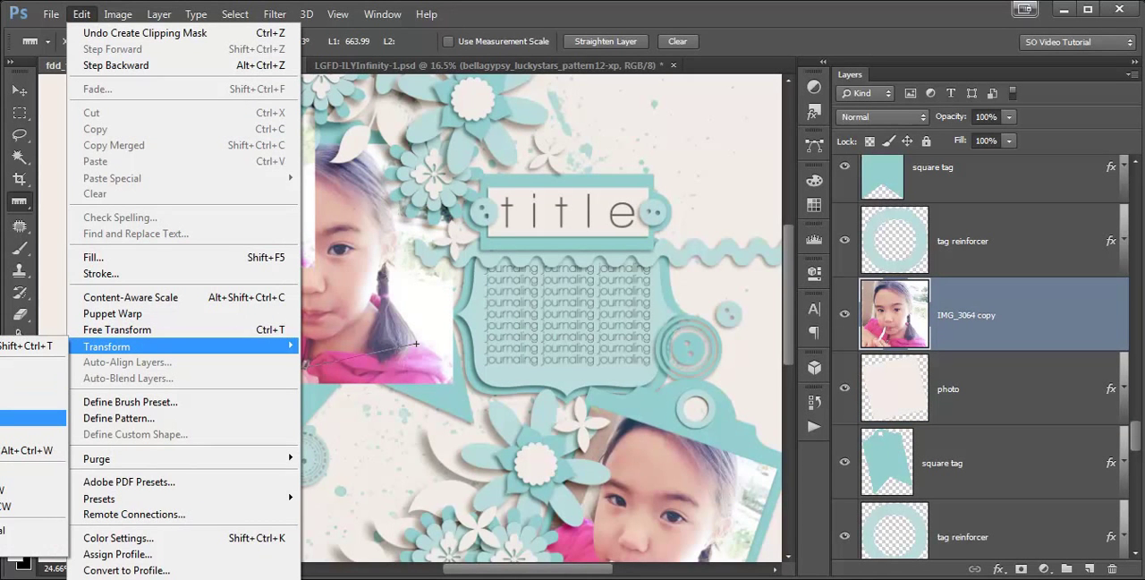
left_click(116, 329)
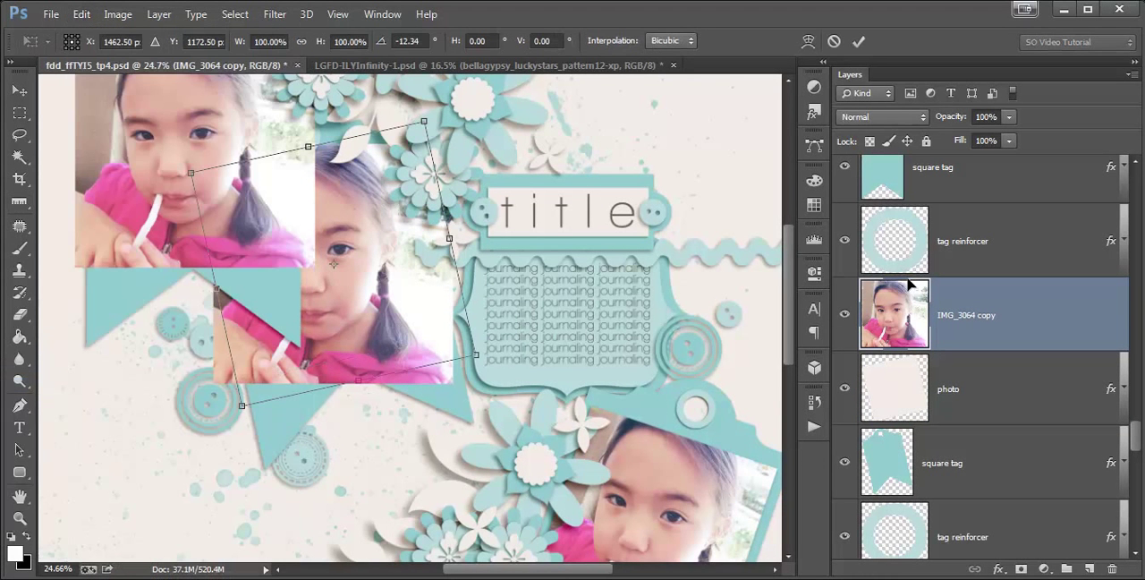
left_click(864, 42)
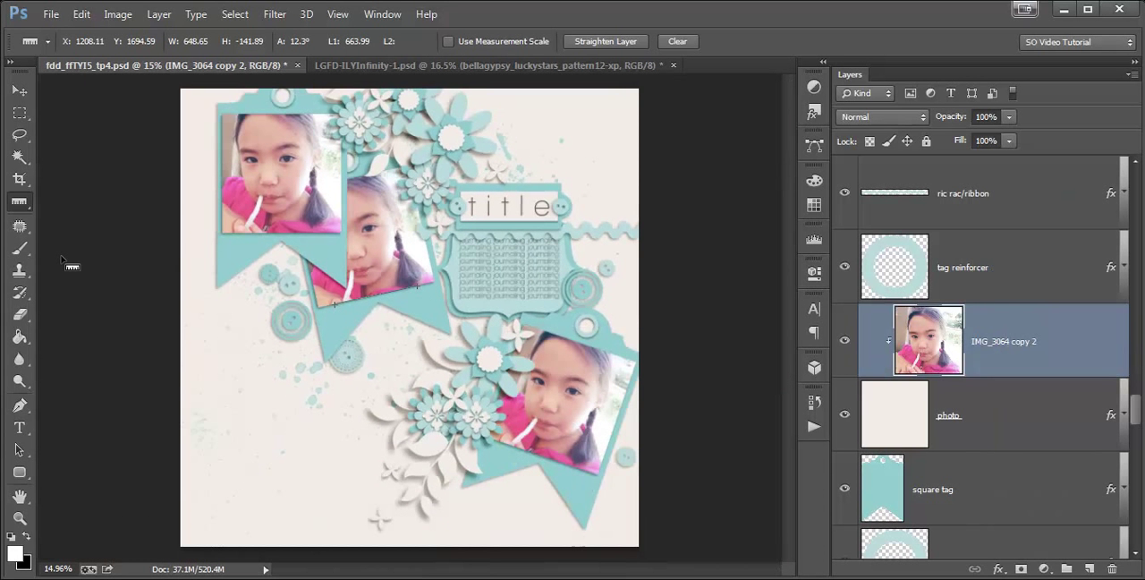
mouse_move(557, 395)
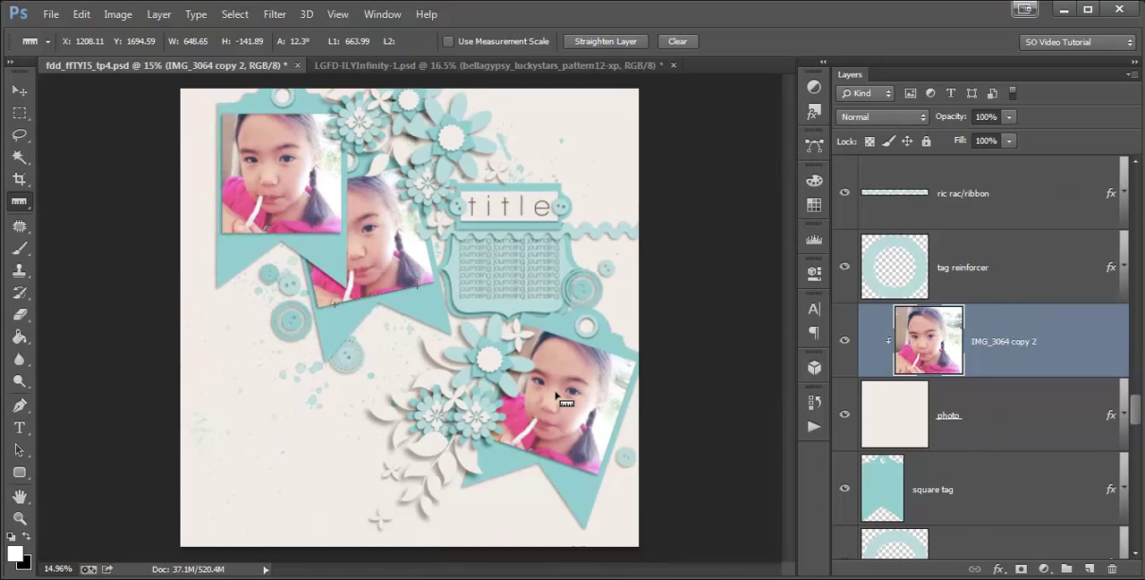